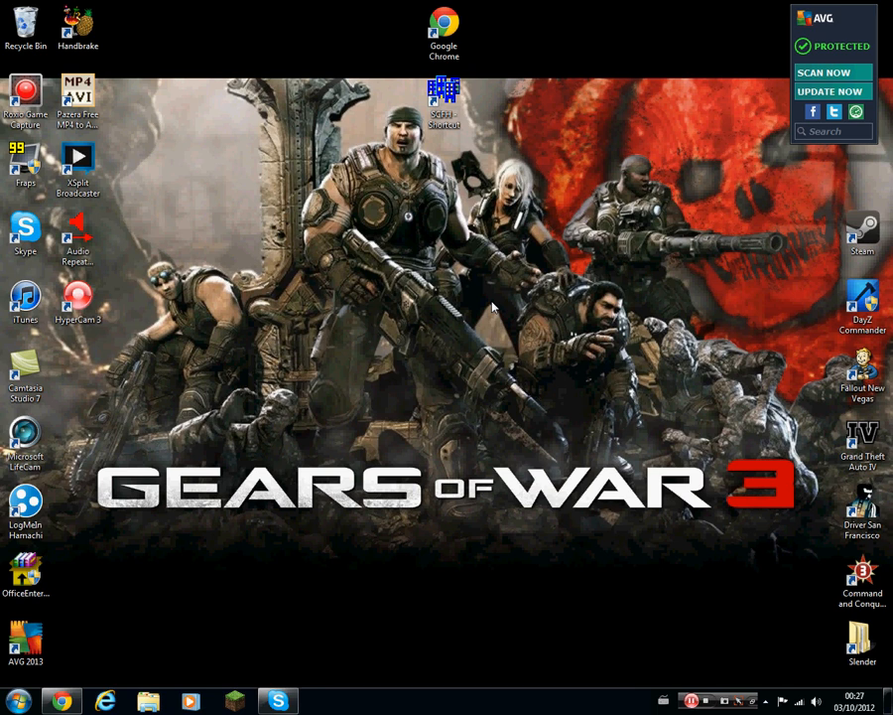
mouse_move(128, 266)
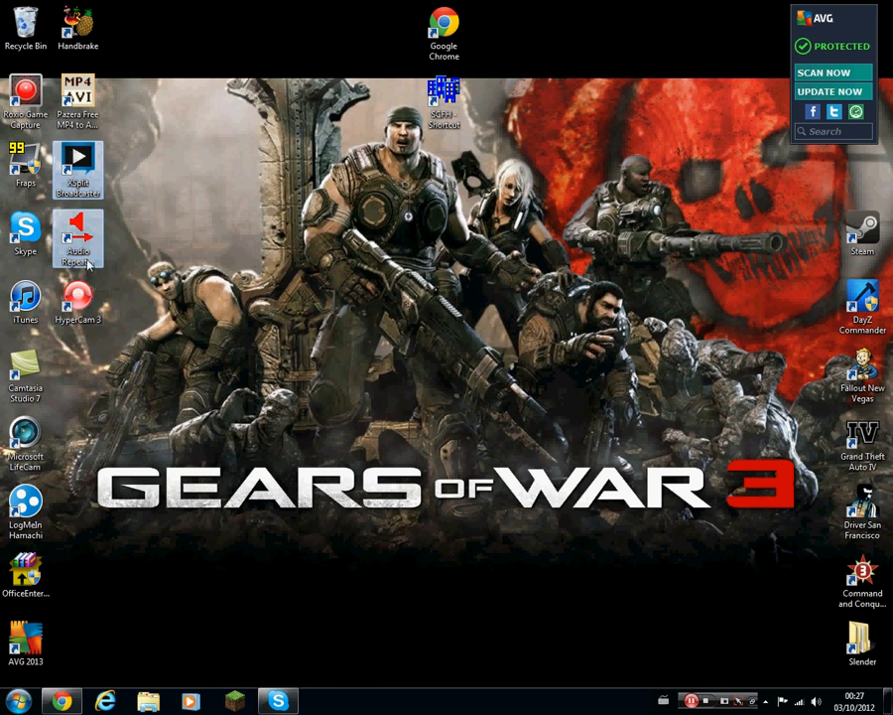
mouse_move(203, 256)
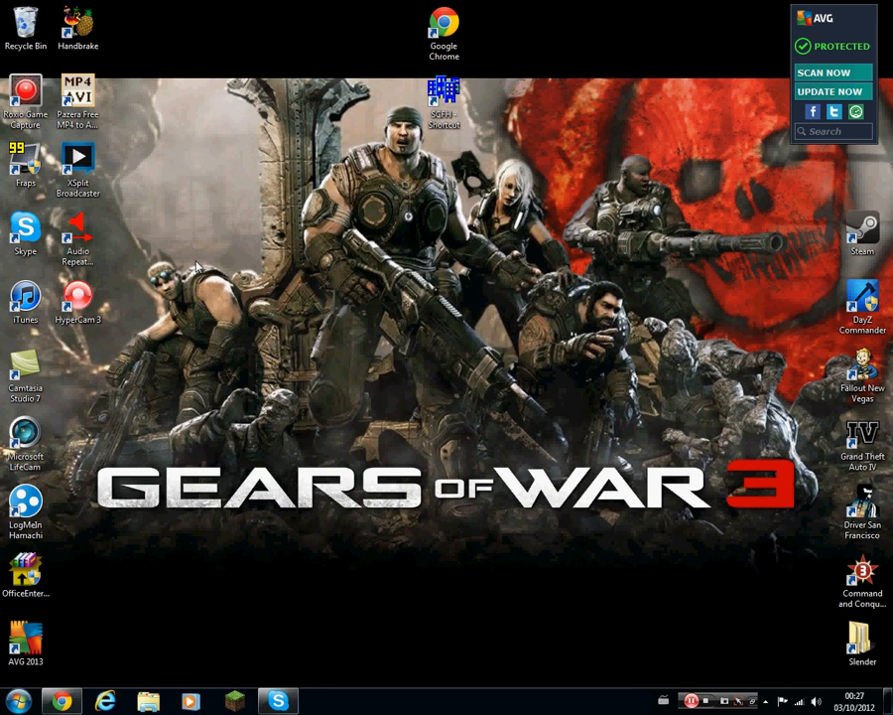
mouse_move(215, 298)
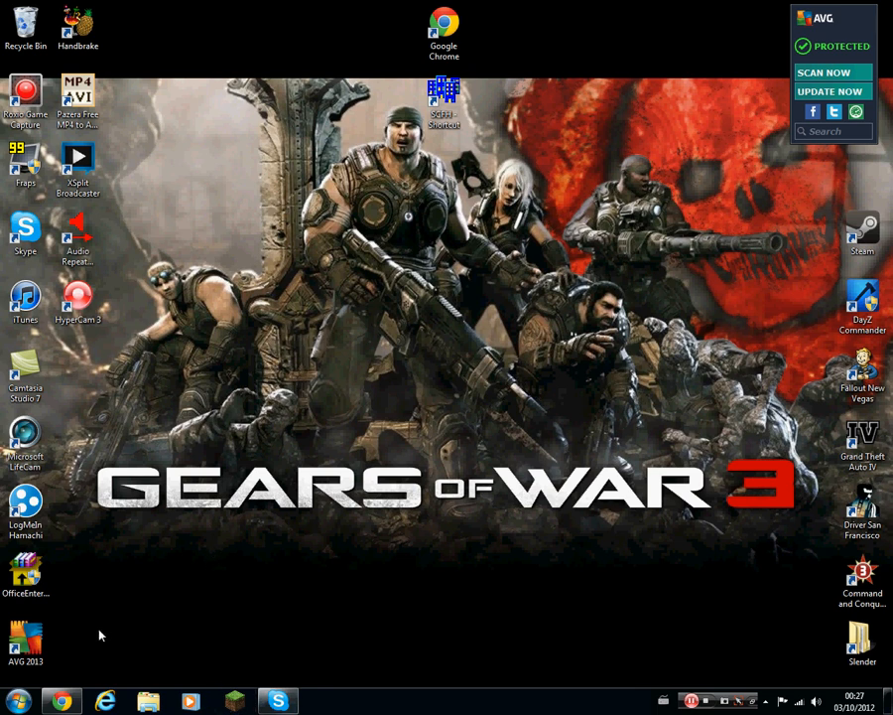
- From the Twitch Broadcaster Dashboard in Chrome, open the Streaming Apps page in a new tab
left_click(105, 702)
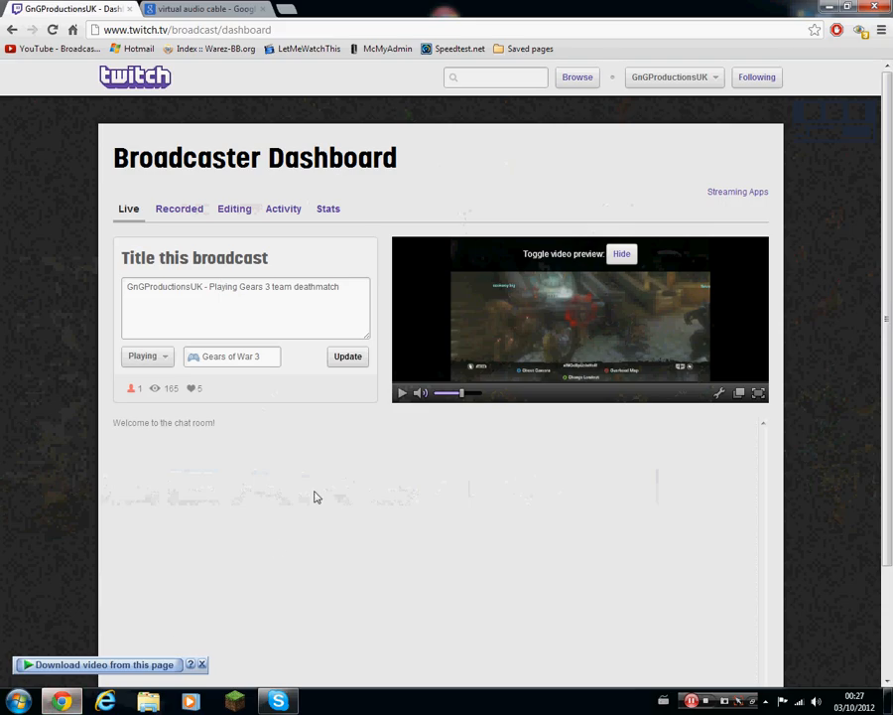
mouse_move(353, 382)
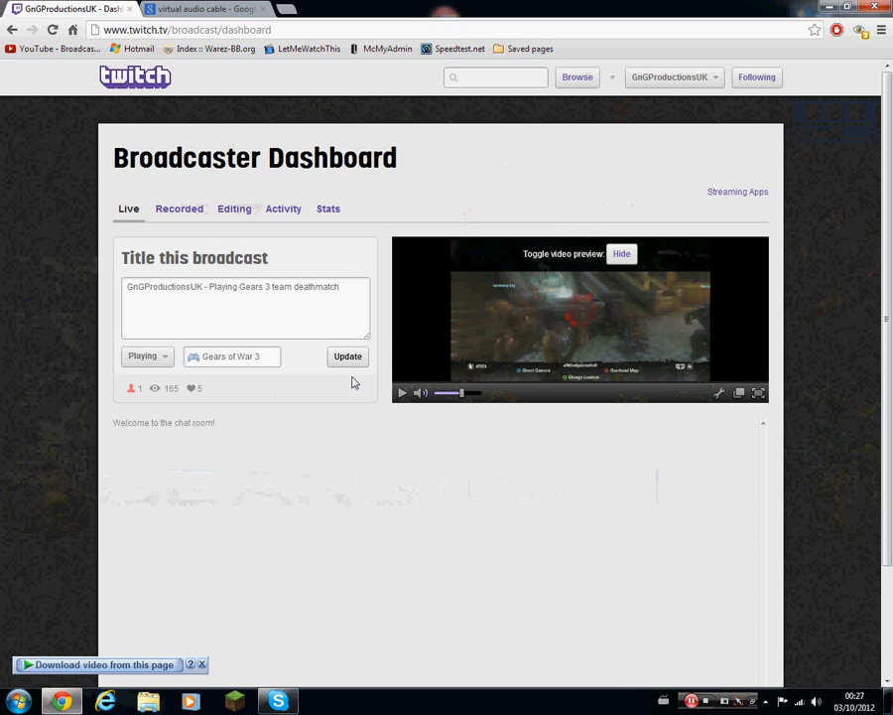
mouse_move(449, 372)
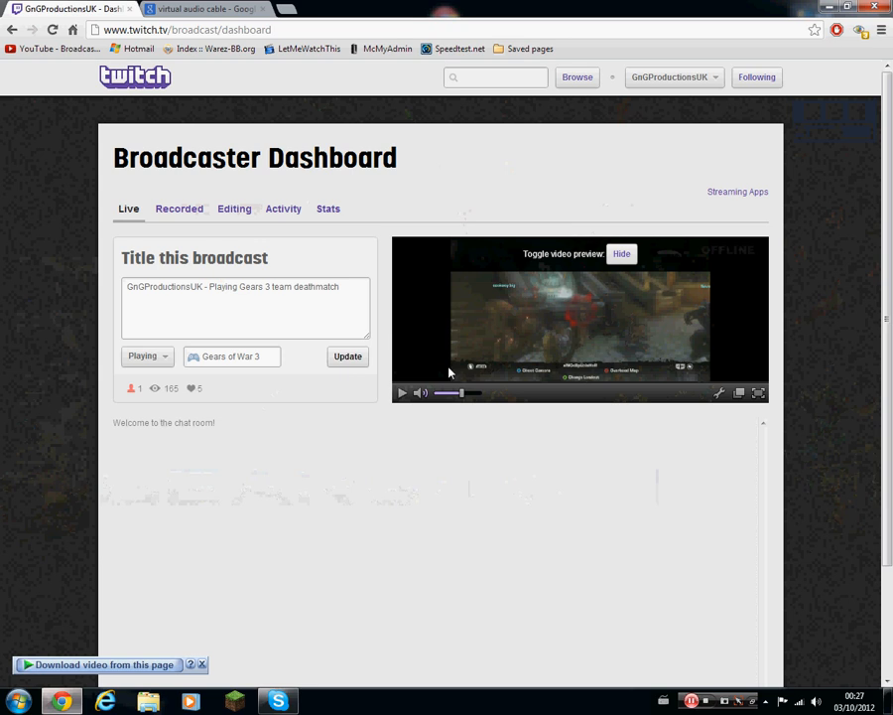
left_click(202, 664)
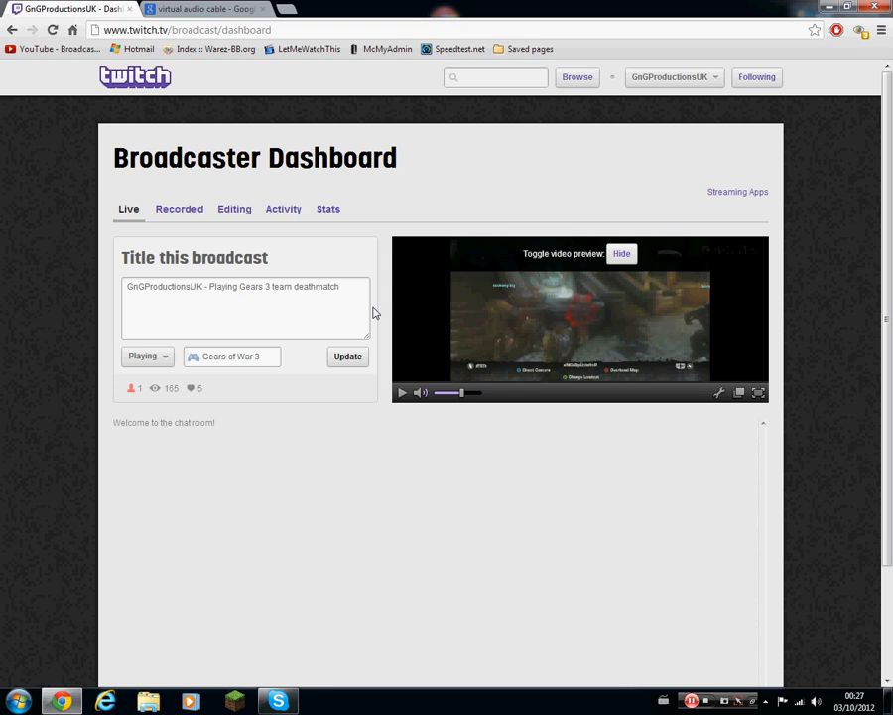
mouse_move(390, 311)
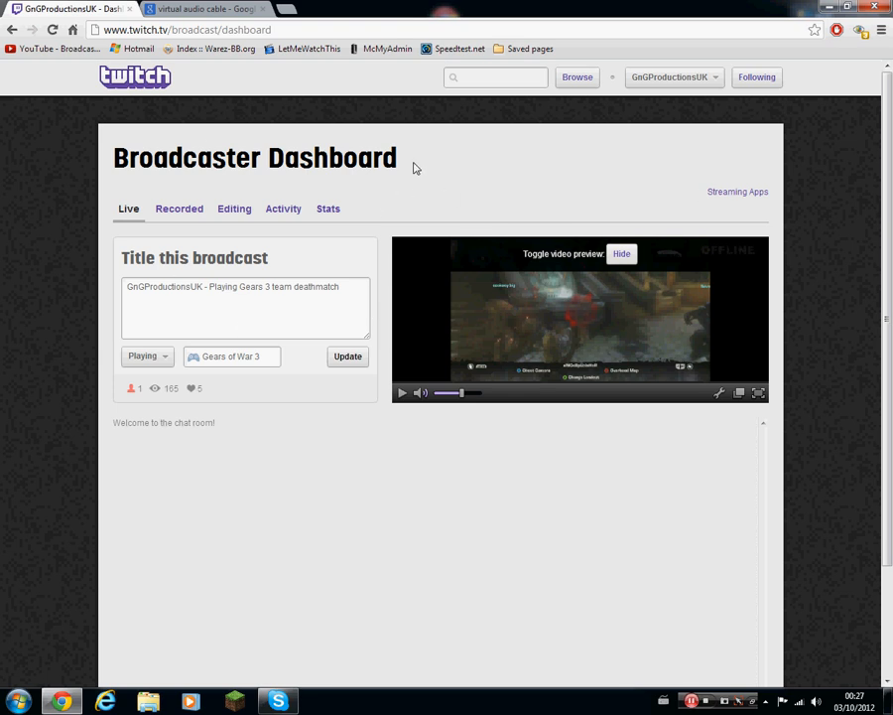
left_click(673, 77)
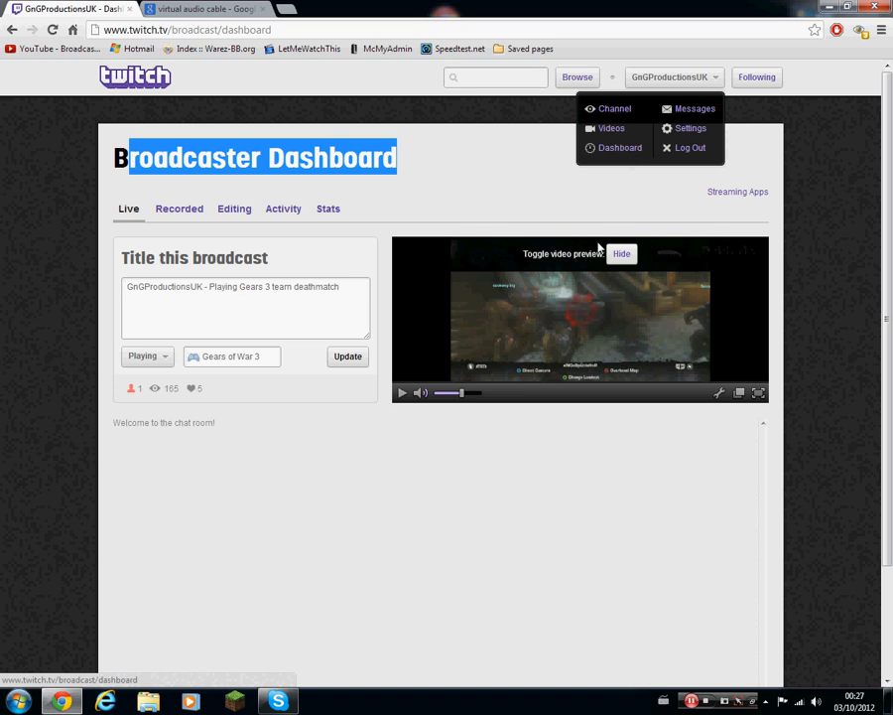
left_click(664, 469)
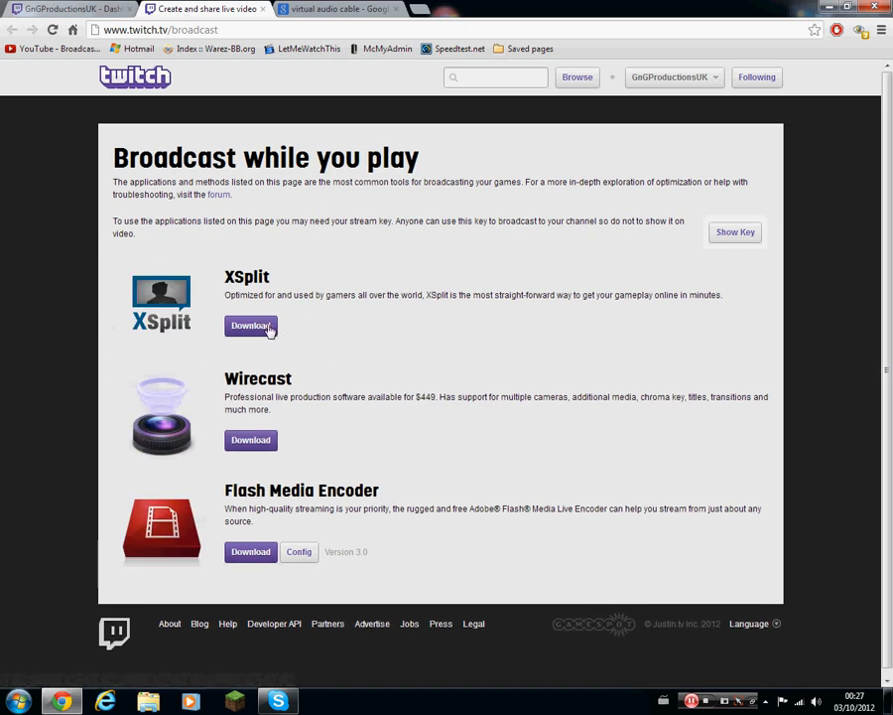
- Open the XSplit download page, cancel the duplicate 1.1 Final download, and minimize Chrome
left_click(250, 325)
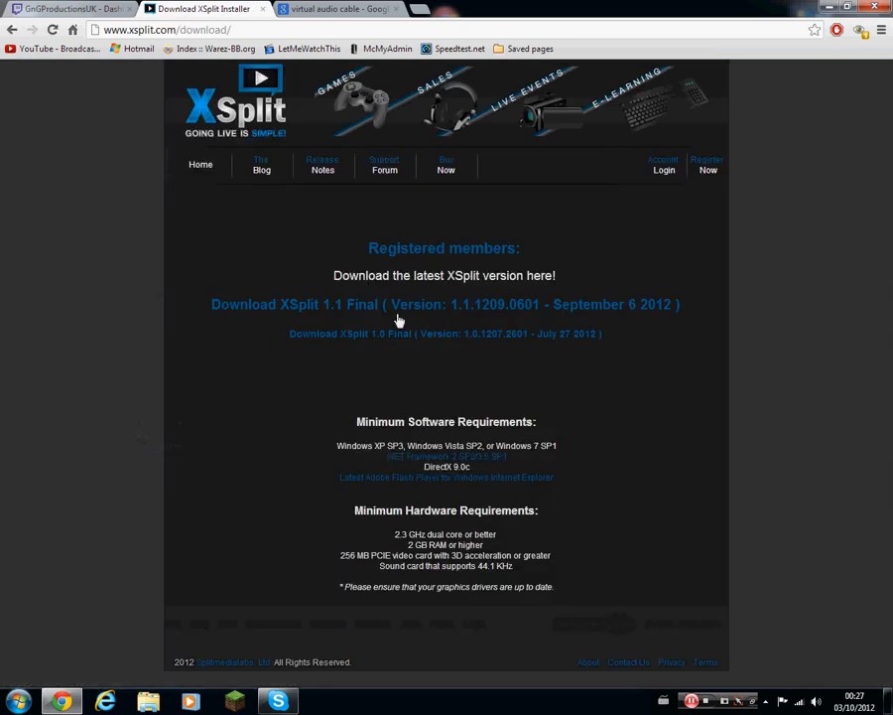
mouse_move(255, 310)
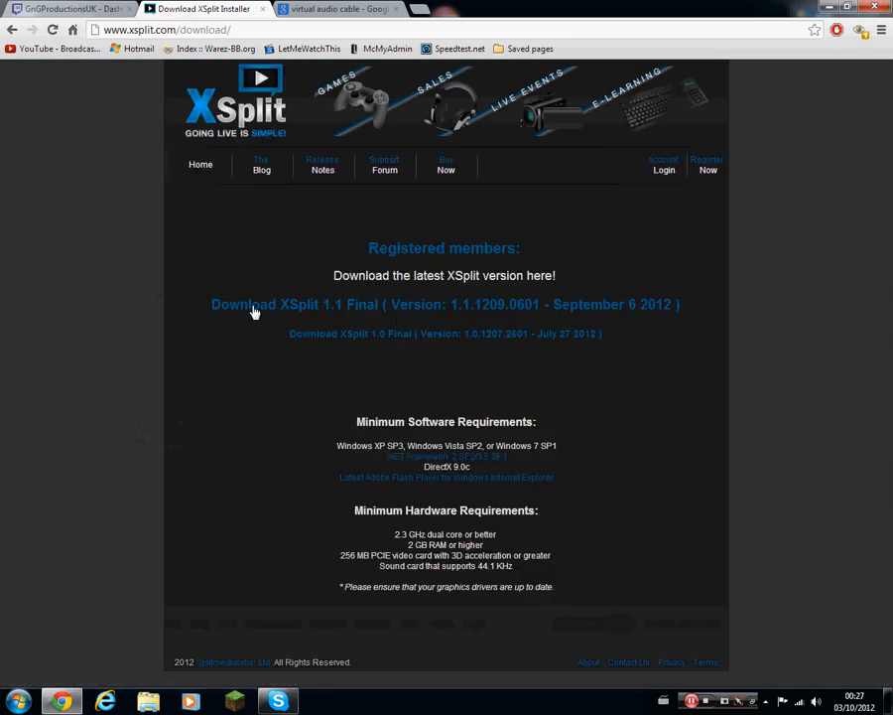
mouse_move(375, 407)
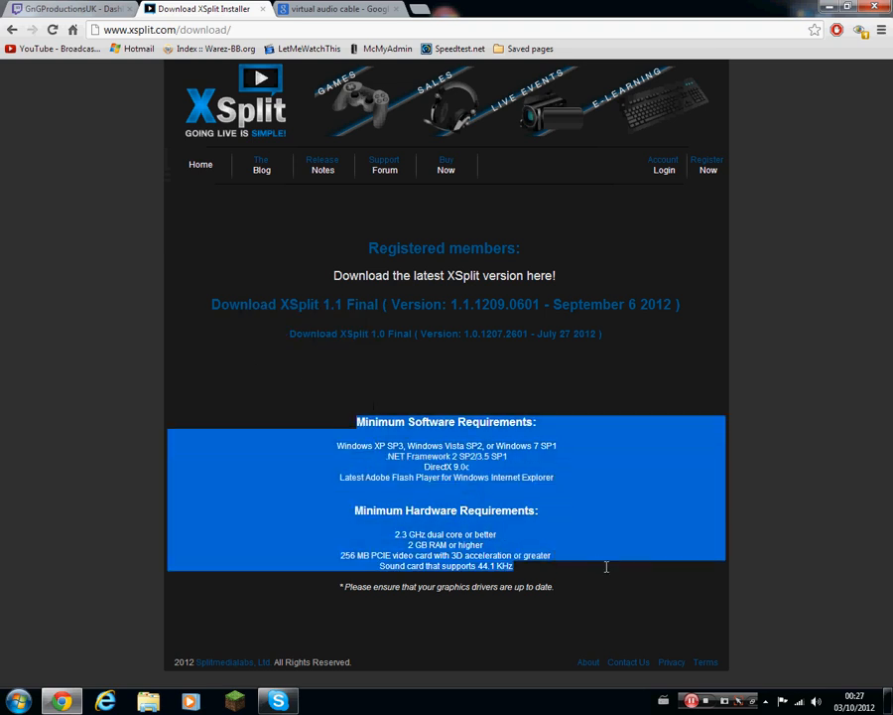
left_click(651, 413)
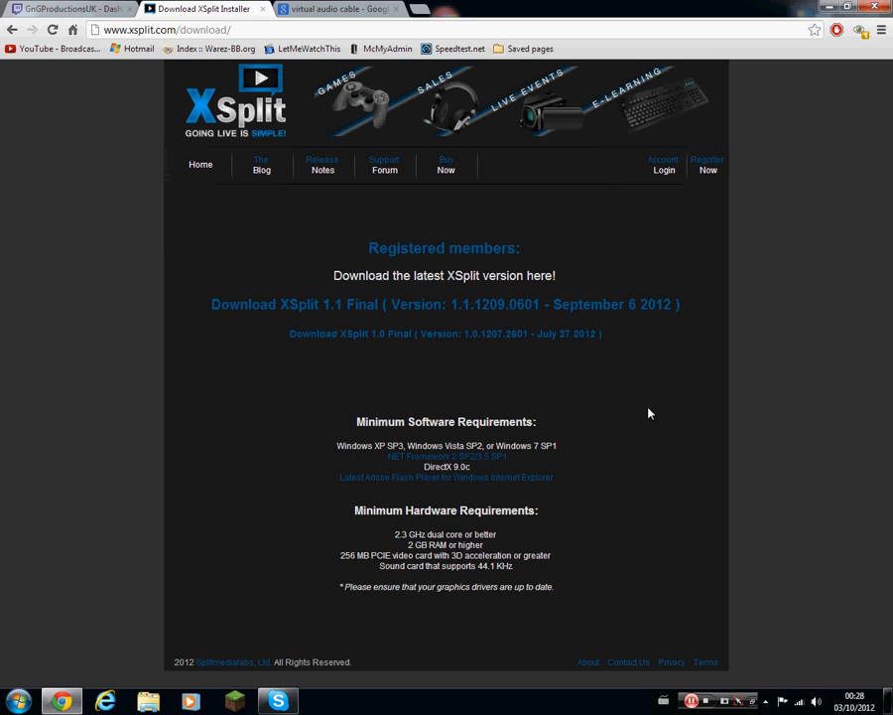
mouse_move(430, 370)
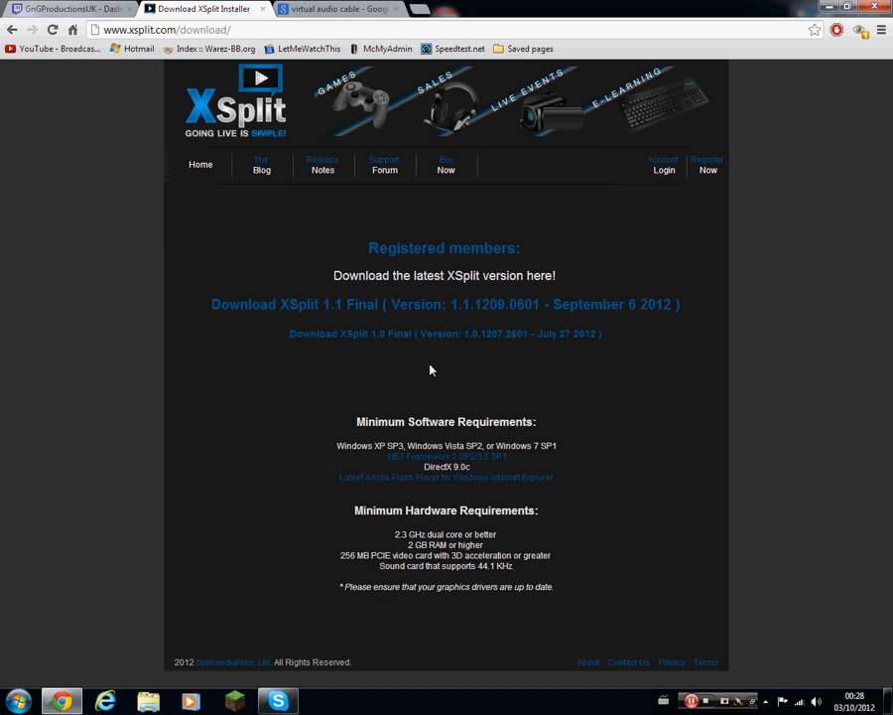
mouse_move(334, 309)
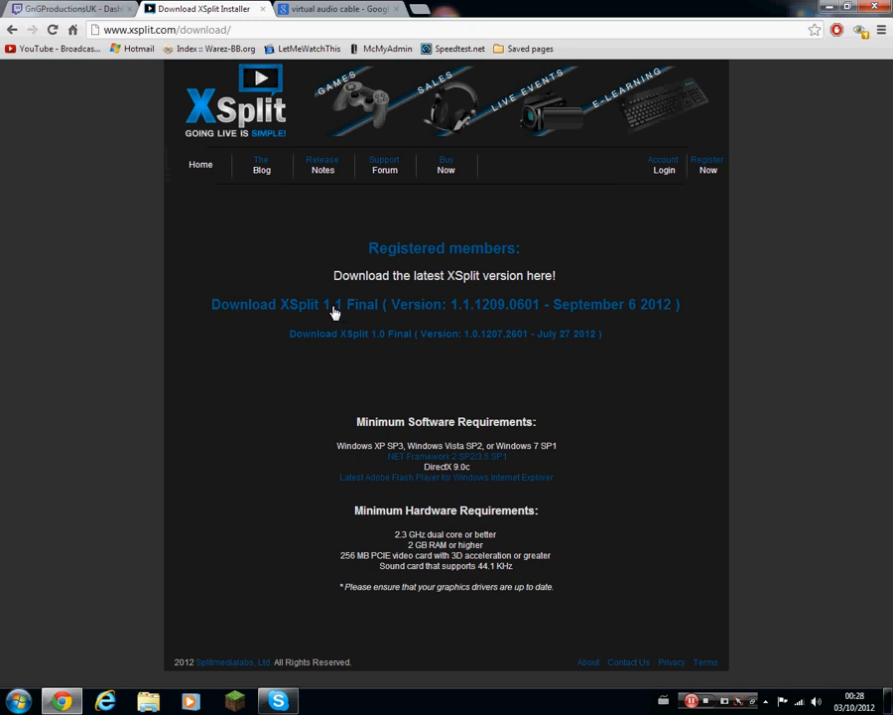
left_click(332, 305)
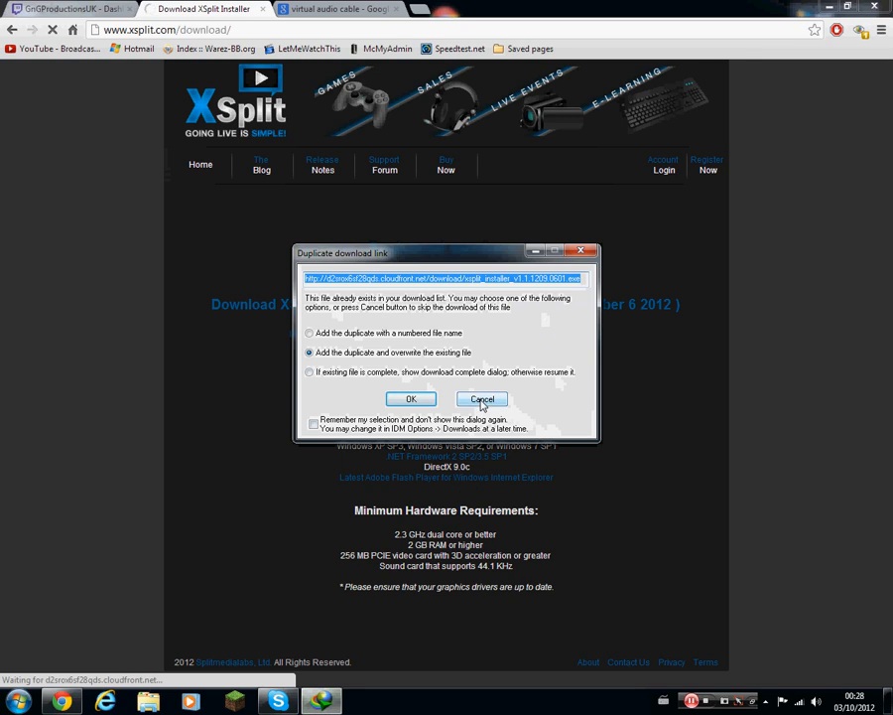
left_click(482, 399)
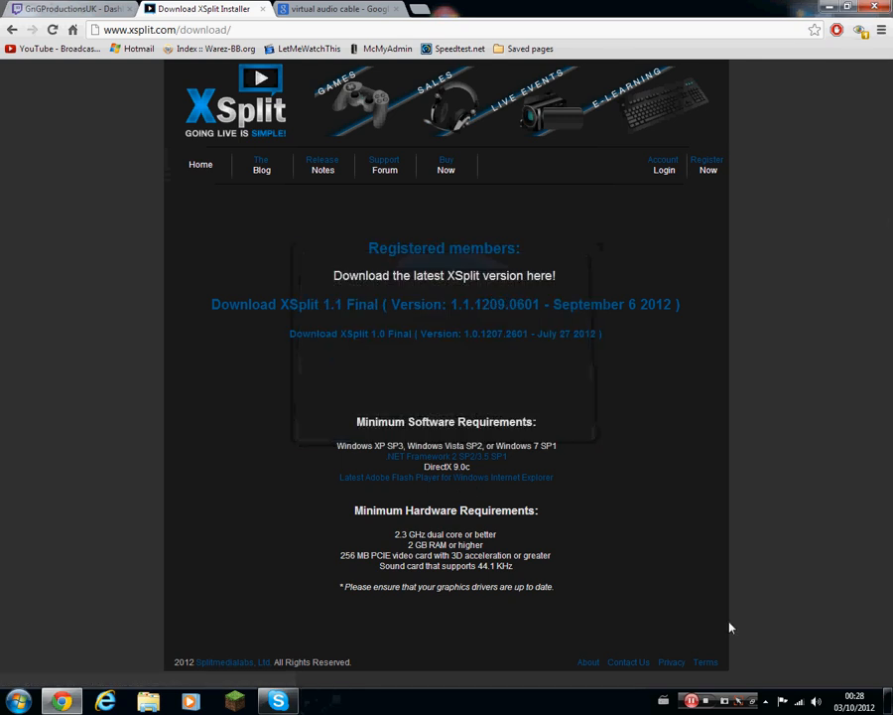
left_click(69, 9)
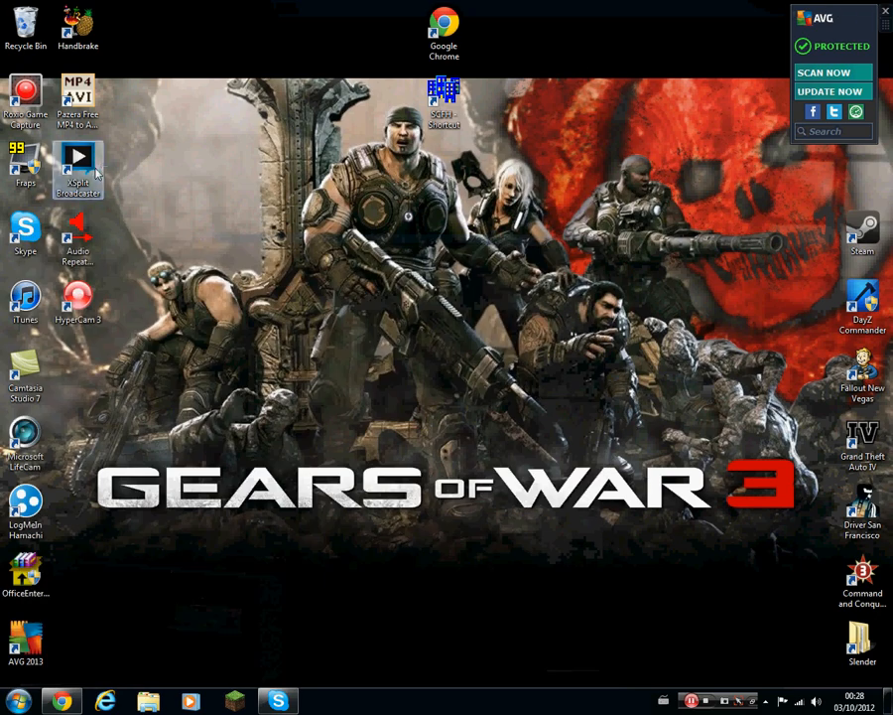
- Launch XSplit Broadcaster 1.1 from its desktop shortcut
double_click(77, 163)
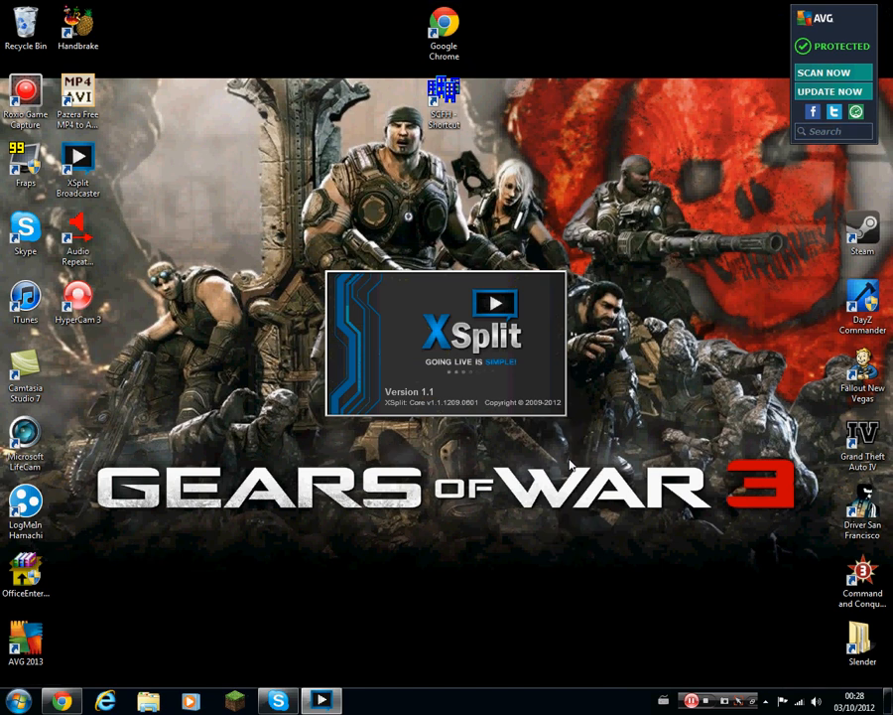
mouse_move(462, 303)
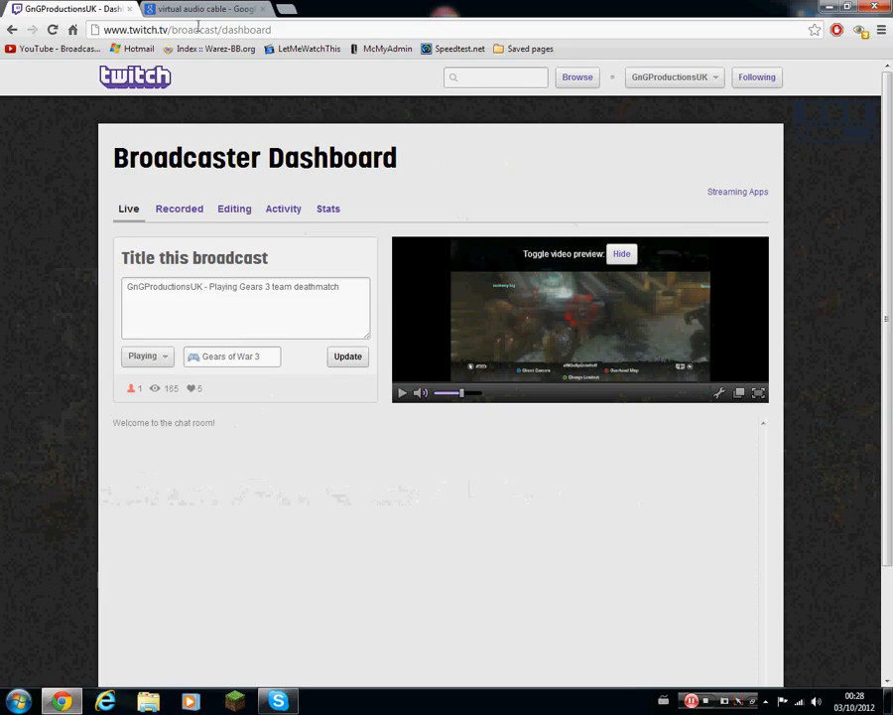
- Open the Virtual Audio Cable site's download section and skip re-downloading the existing trial
left_click(203, 9)
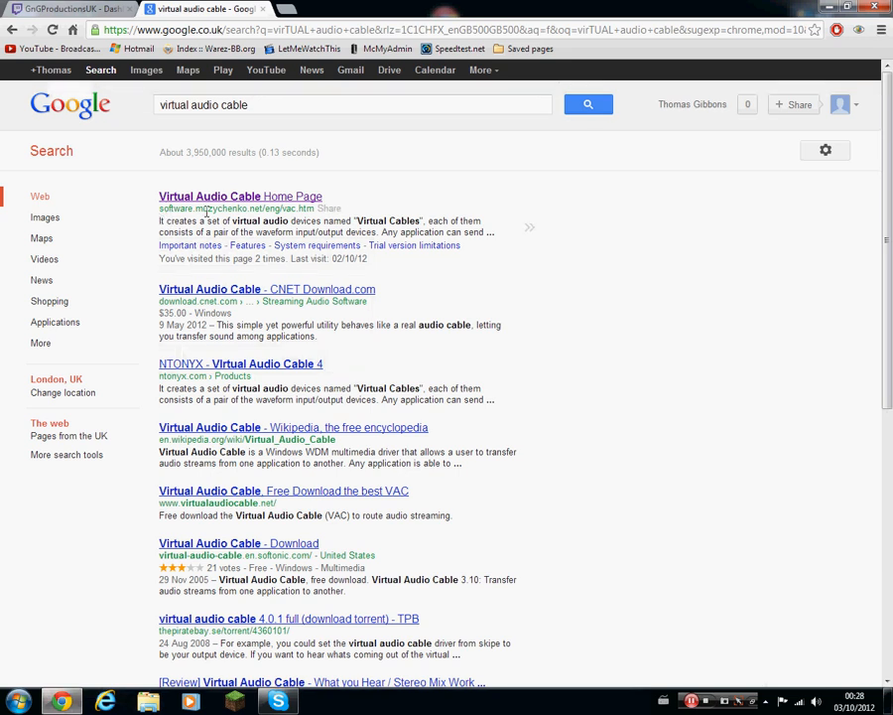
left_click(239, 196)
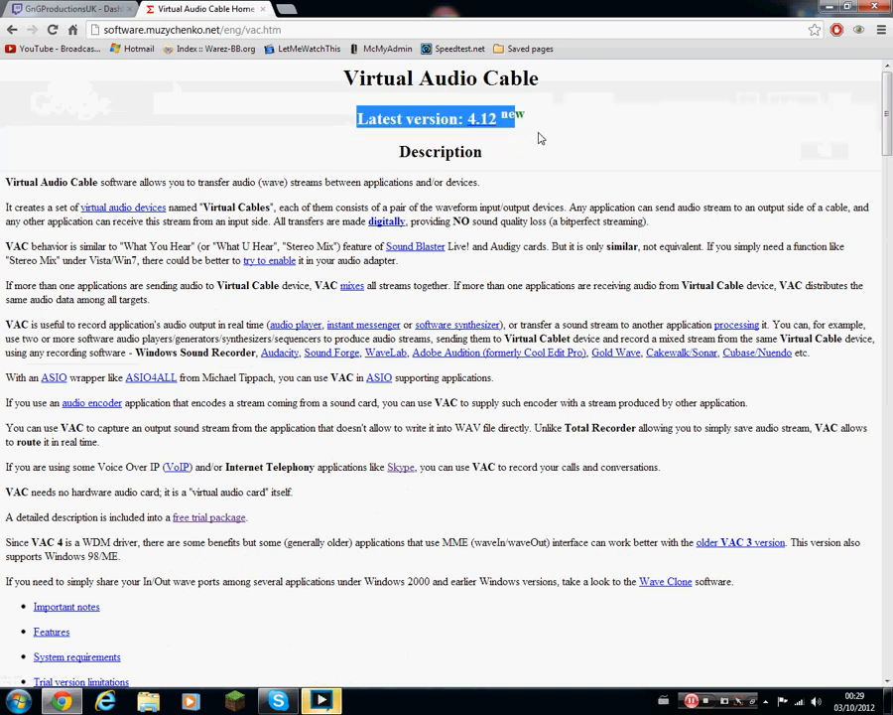
scroll("down", 3)
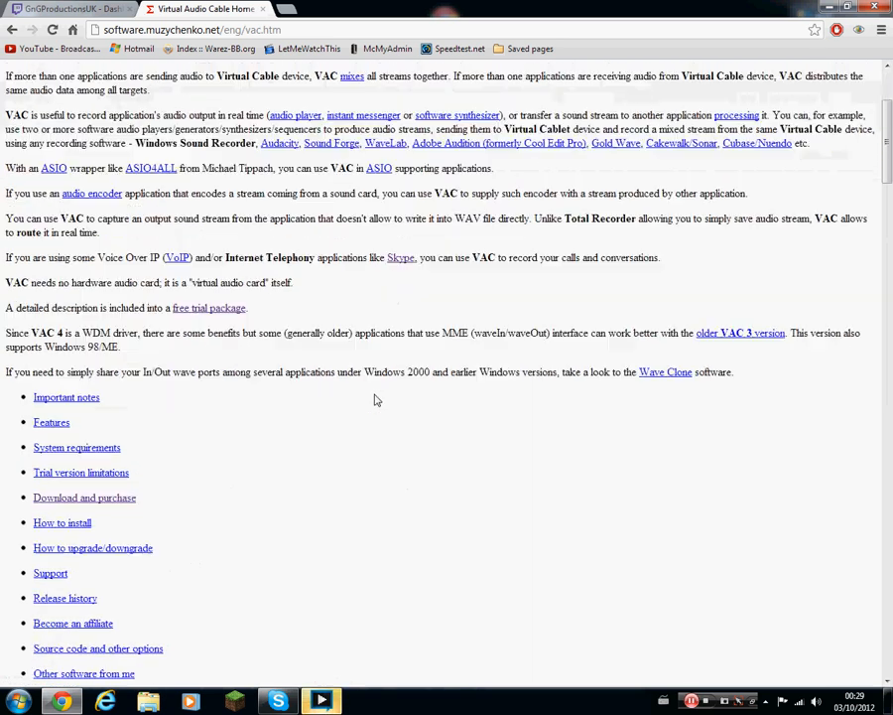
scroll("down", 3)
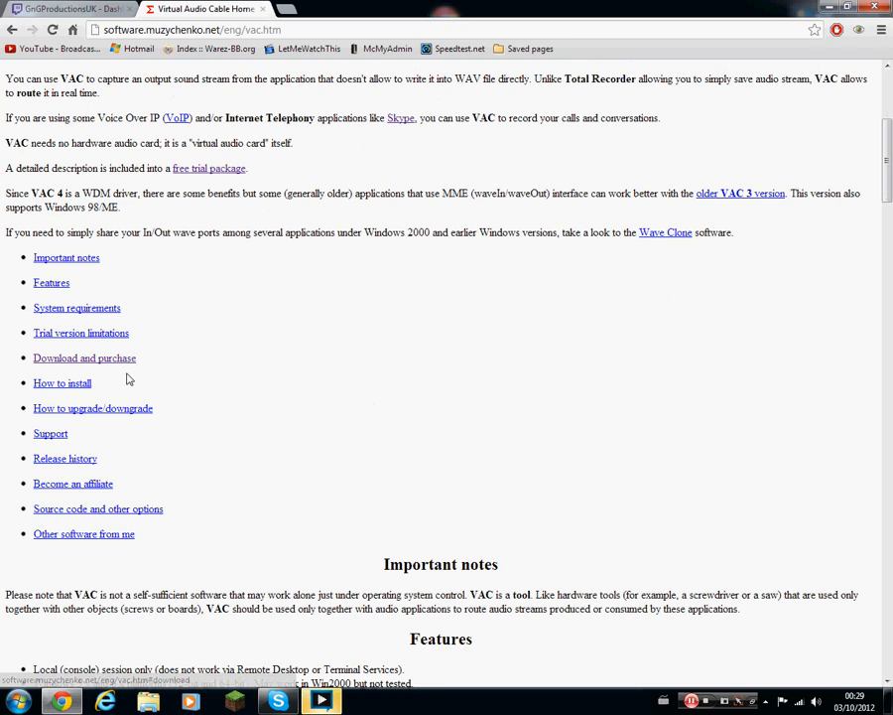
mouse_move(91, 362)
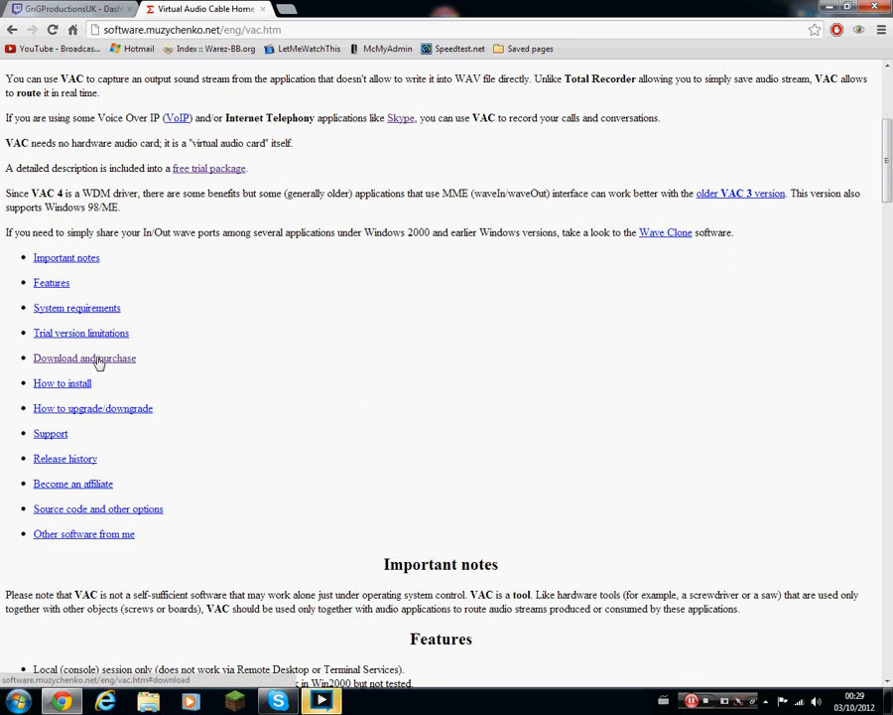
left_click(85, 358)
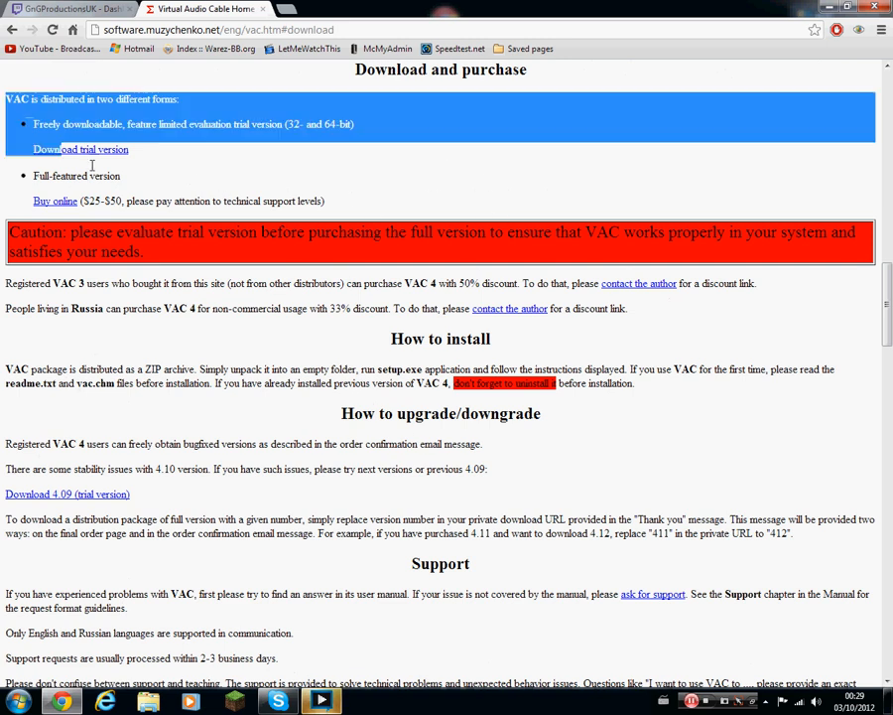
mouse_move(469, 137)
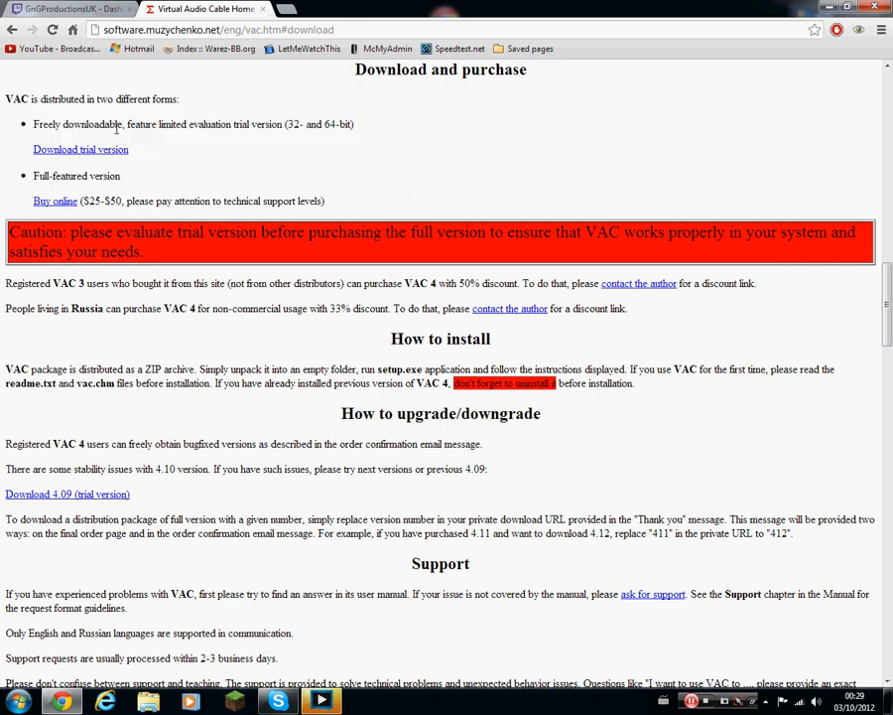
mouse_move(156, 154)
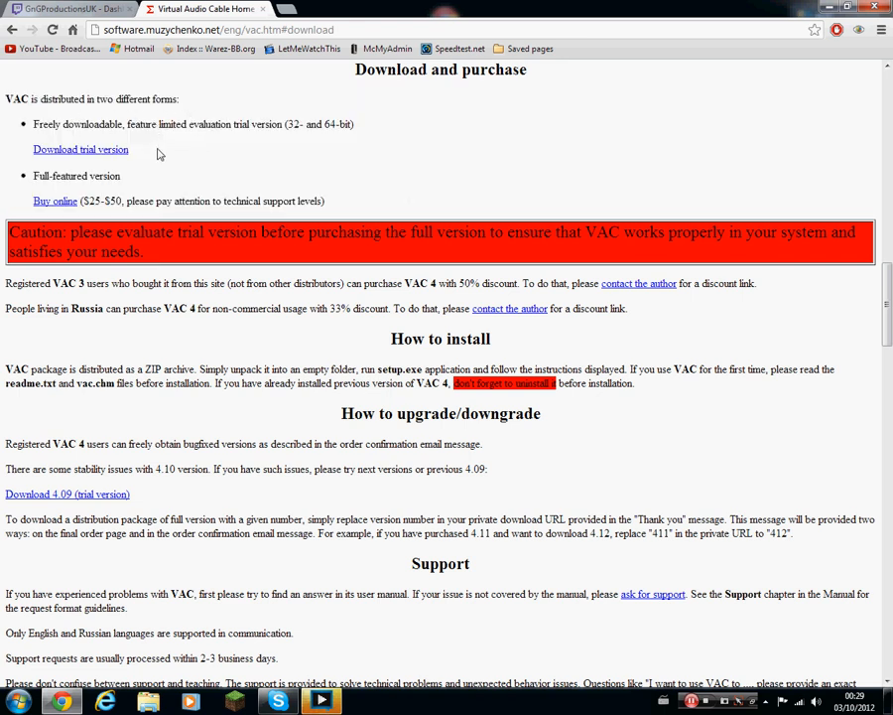
mouse_move(142, 172)
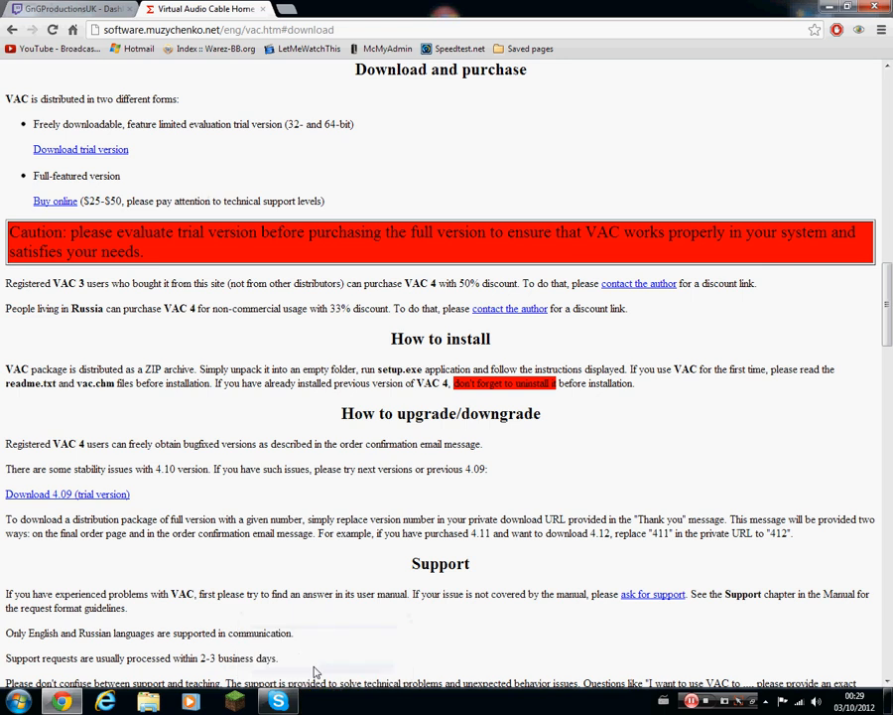
mouse_move(172, 143)
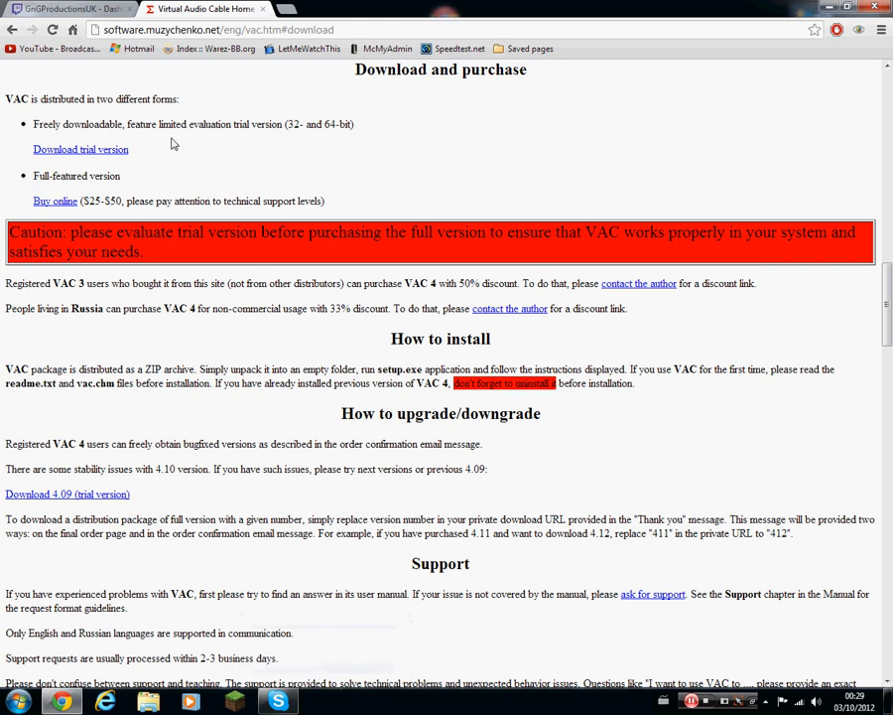
mouse_move(212, 184)
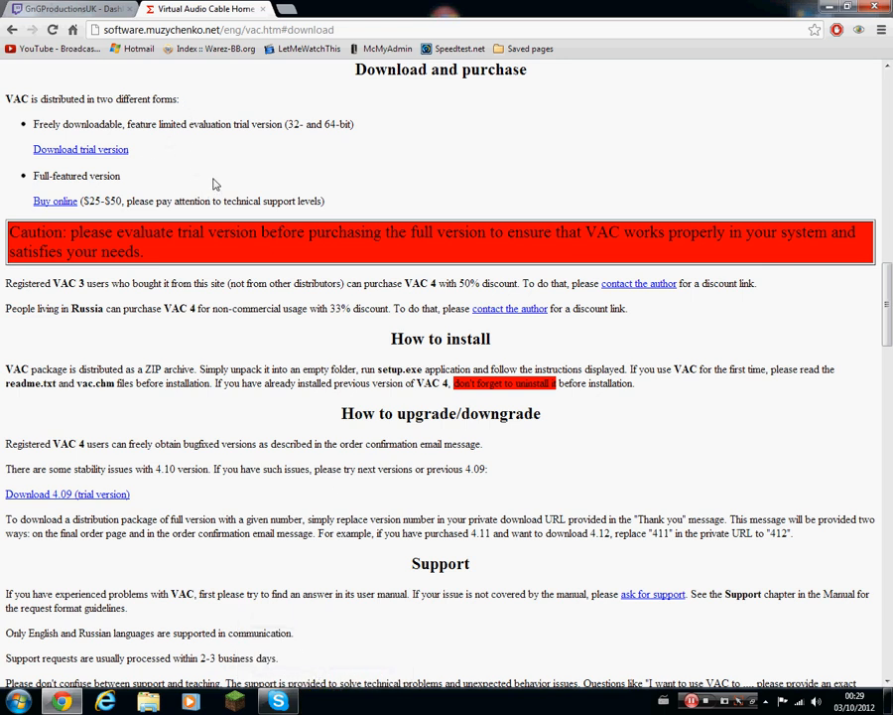
left_click(80, 149)
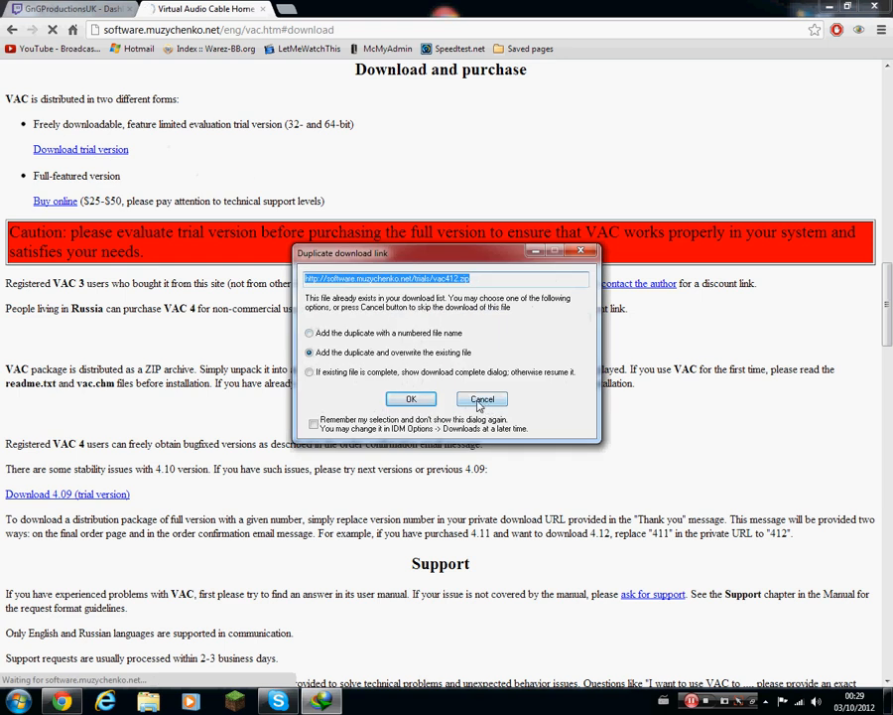
left_click(482, 399)
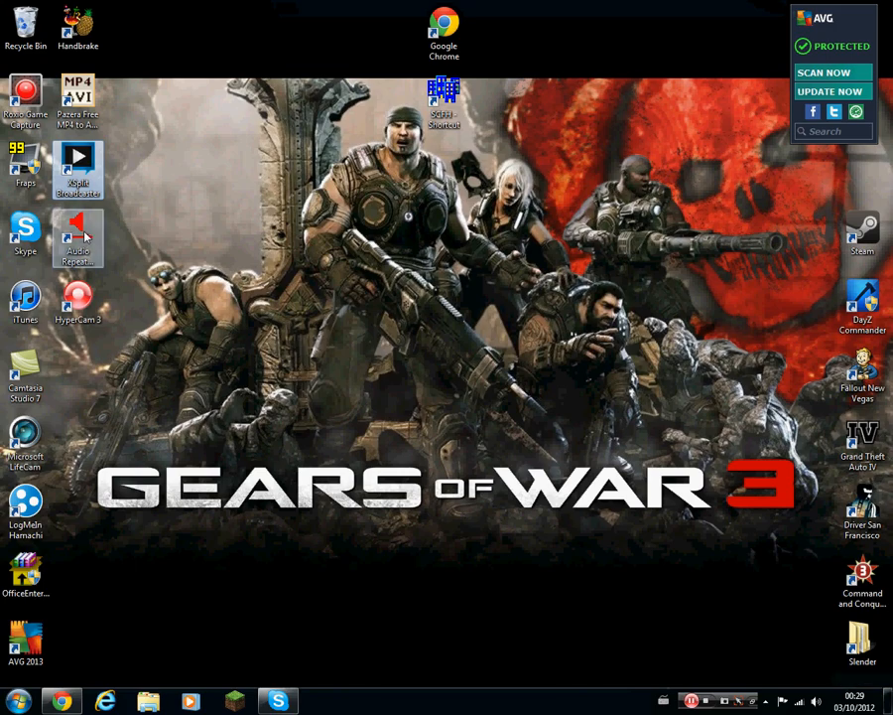
- Launch Audio Repeater from the desktop, plus a second Audio Repeater (MME) from the Start menu
double_click(77, 239)
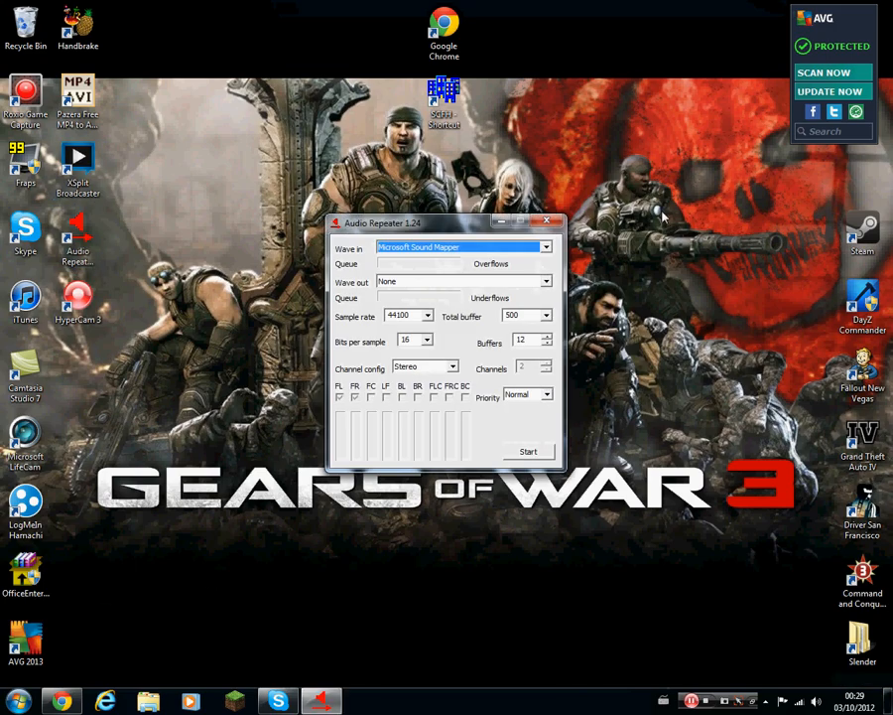
left_click(16, 701)
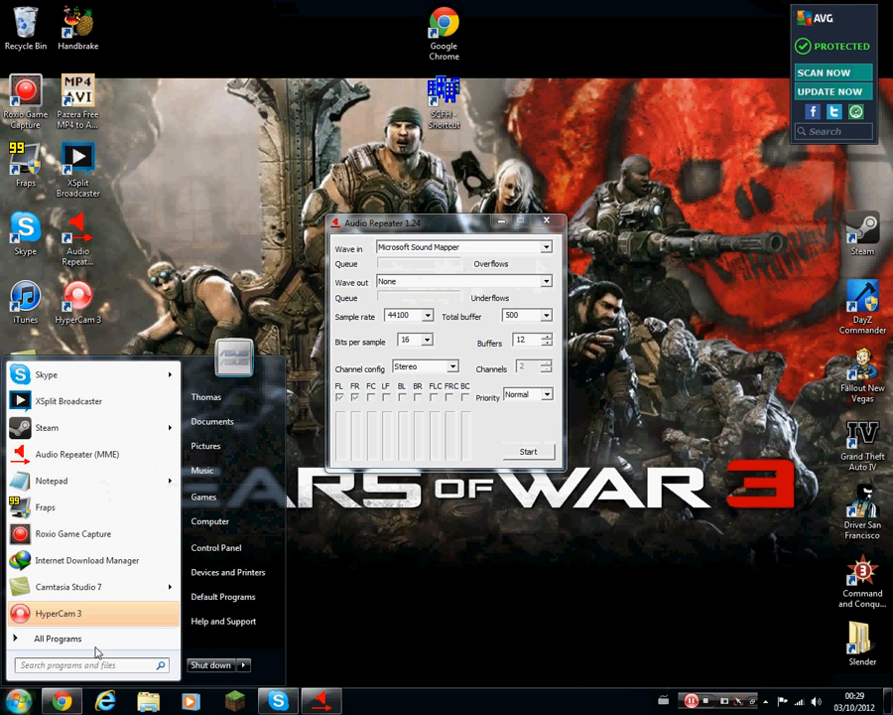
left_click(56, 638)
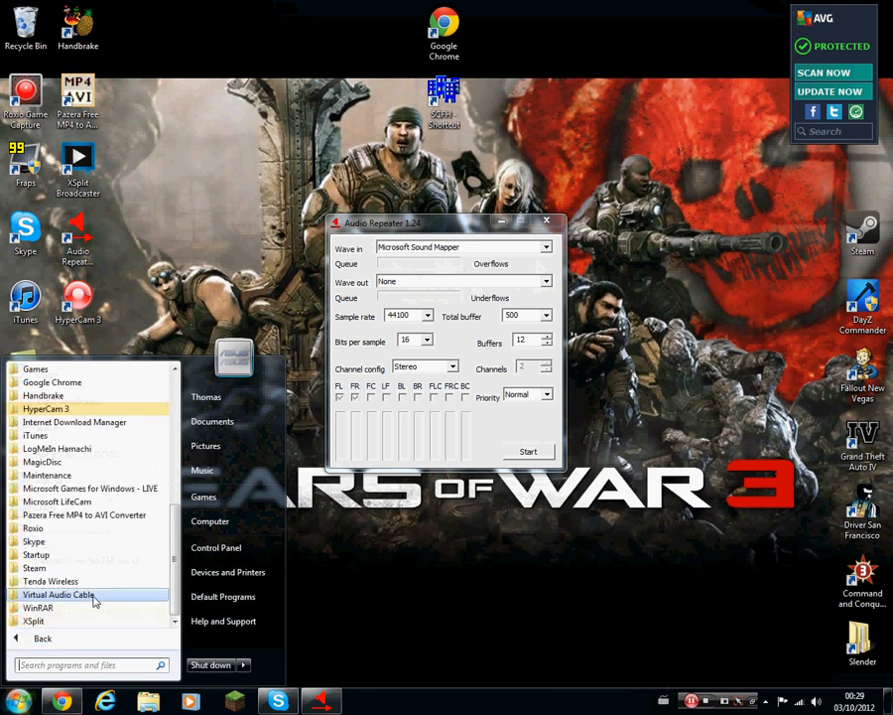
left_click(59, 593)
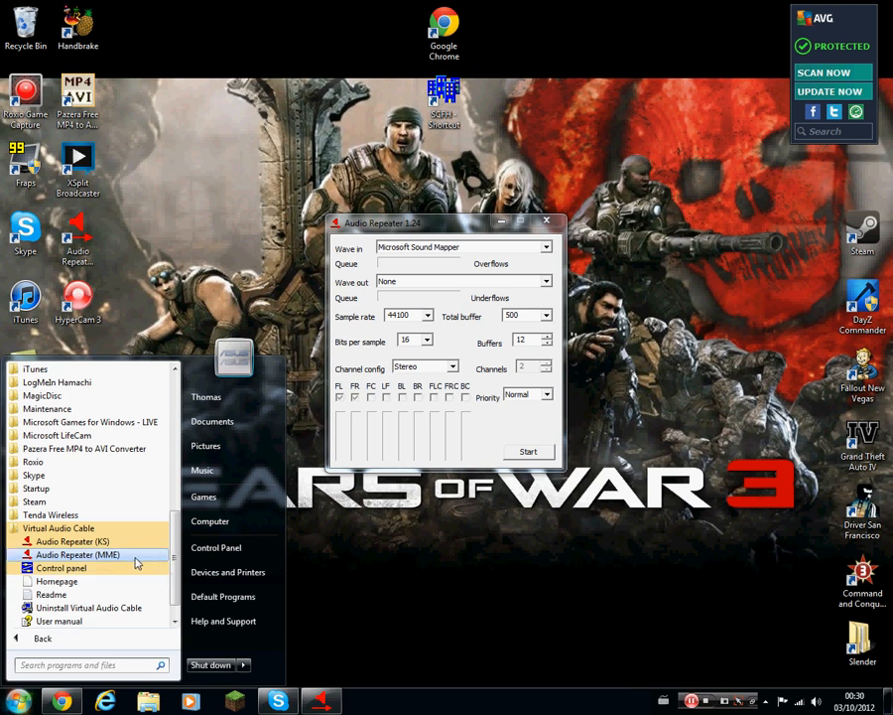
left_click(76, 554)
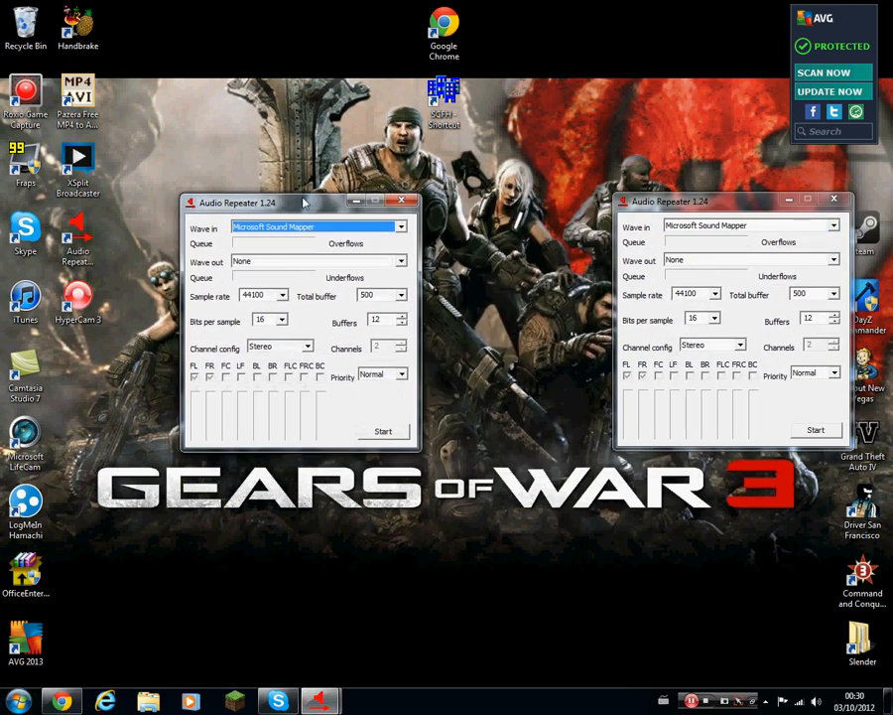
mouse_move(375, 259)
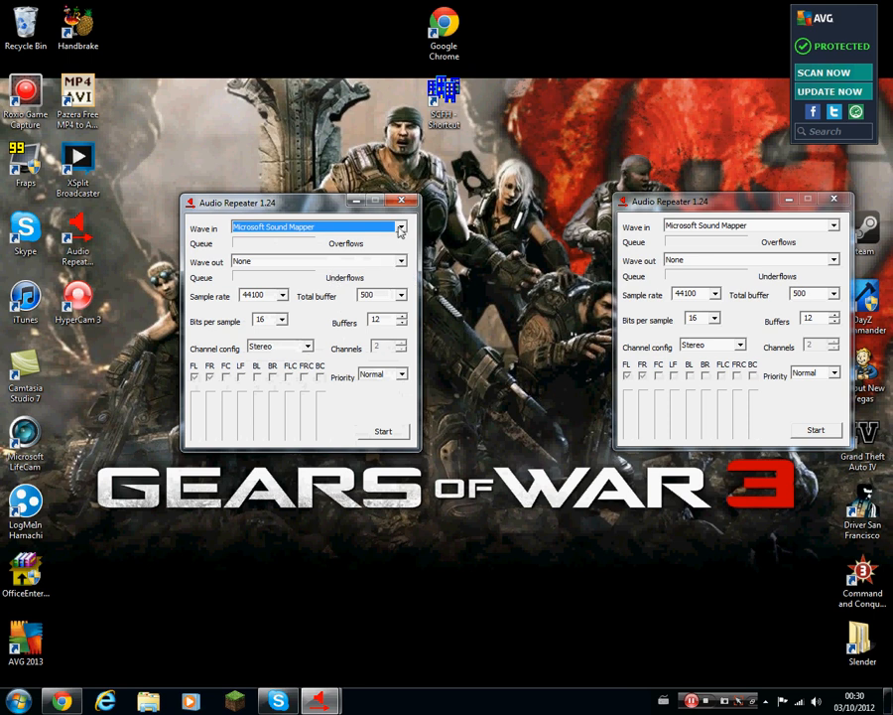
- Scroll through the Sound window's recording devices to find VAC in
left_click(401, 227)
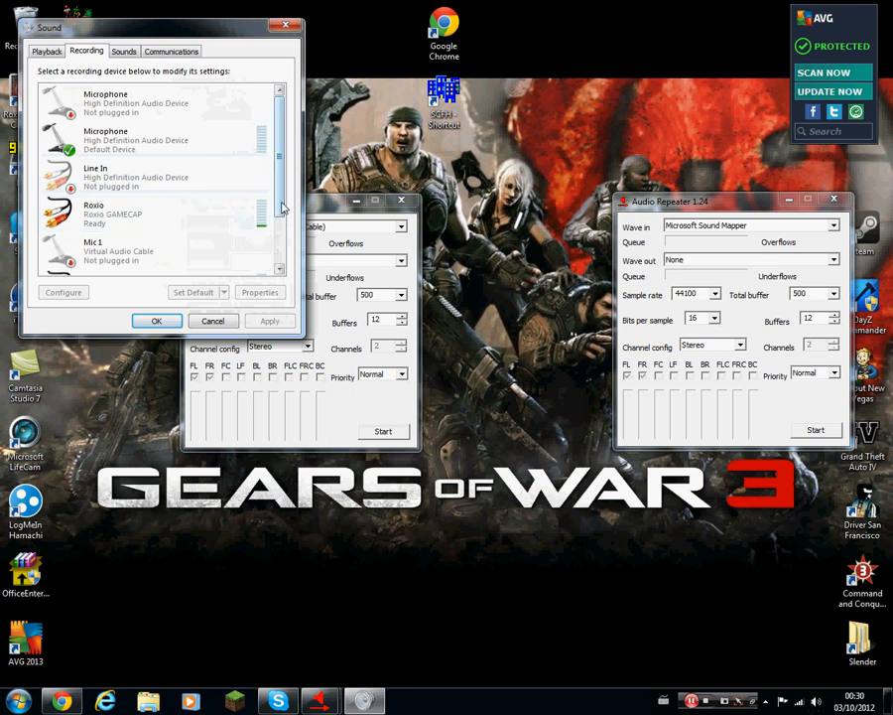
scroll("down", 3)
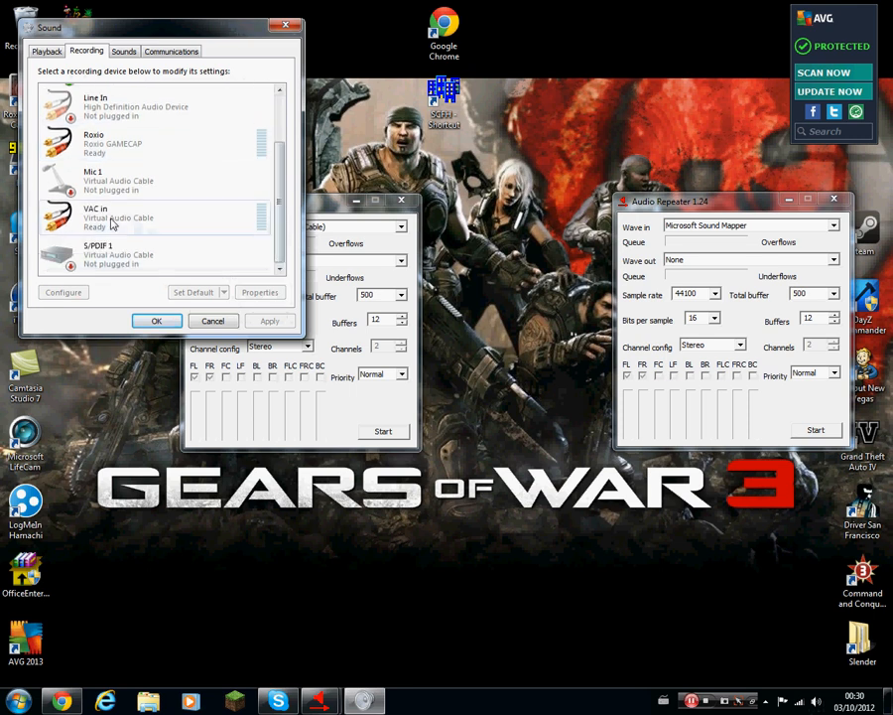
mouse_move(112, 235)
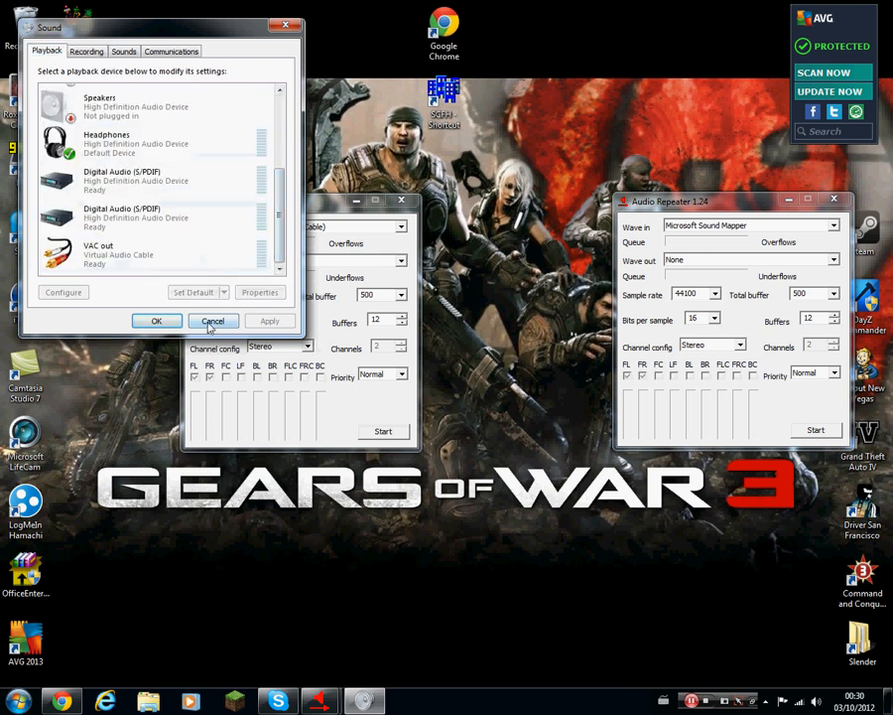
- Start the first Audio Repeater with Microphone input, VAC out output and a 1000 total buffer
left_click(212, 321)
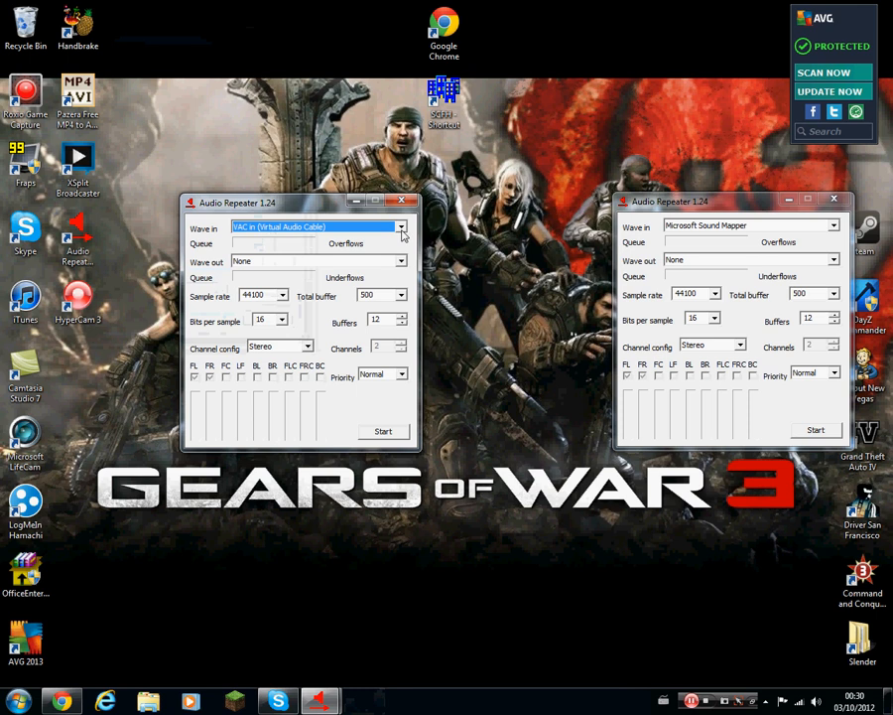
left_click(400, 227)
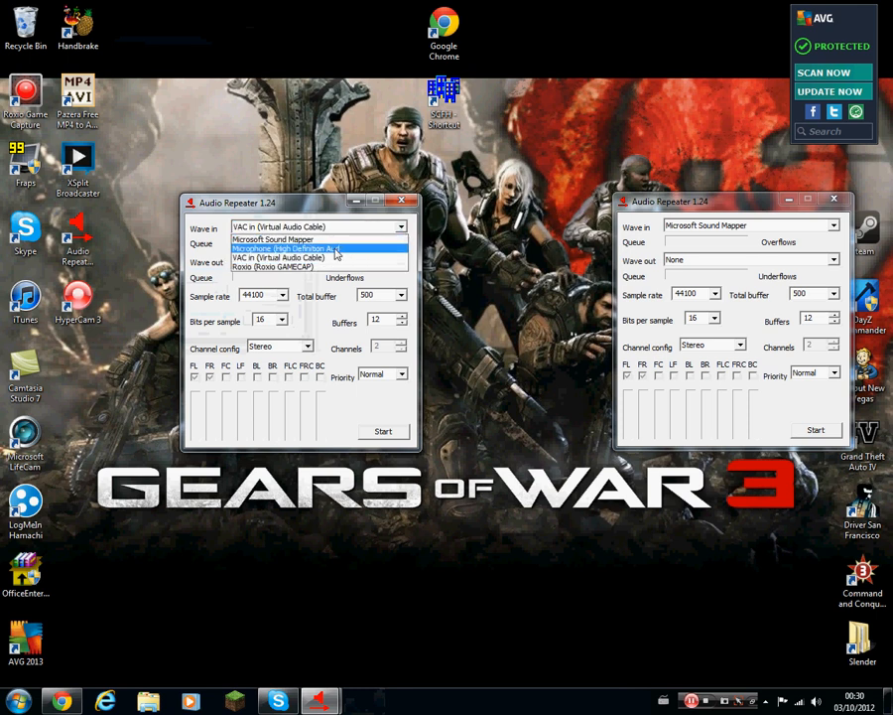
mouse_move(273, 239)
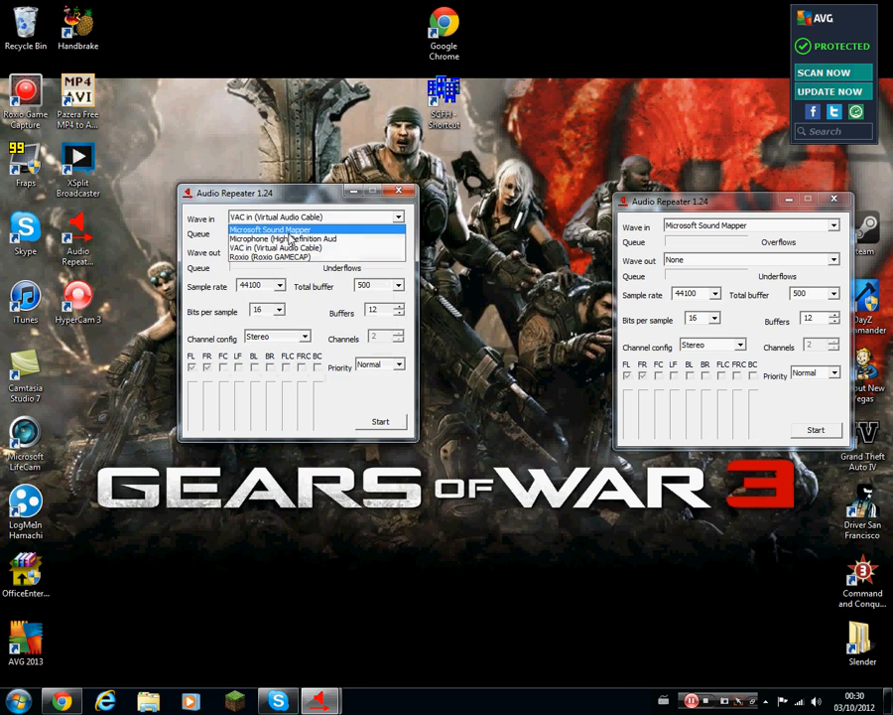
left_click(283, 238)
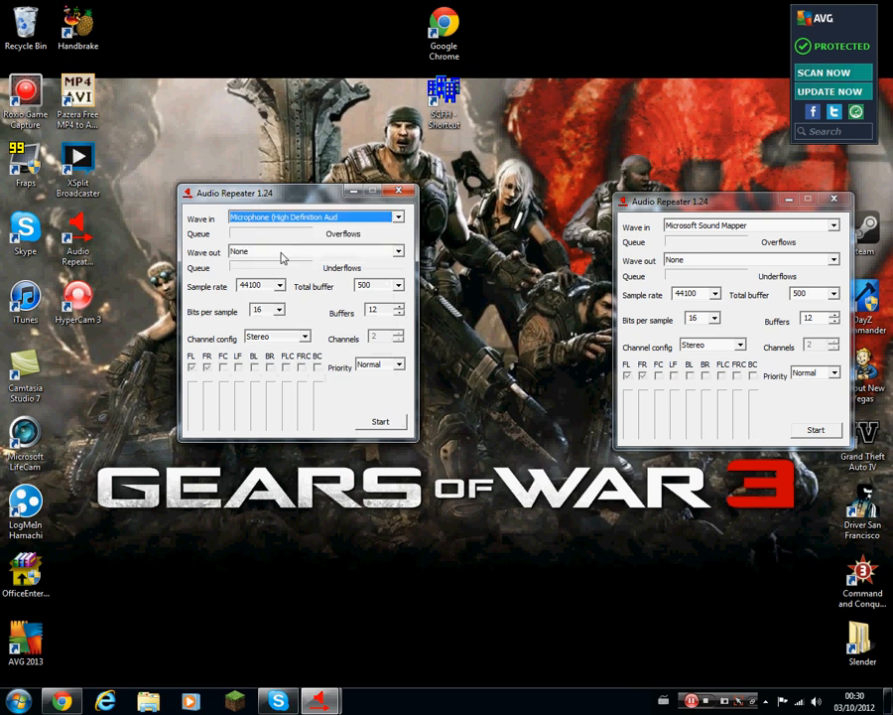
left_click(398, 250)
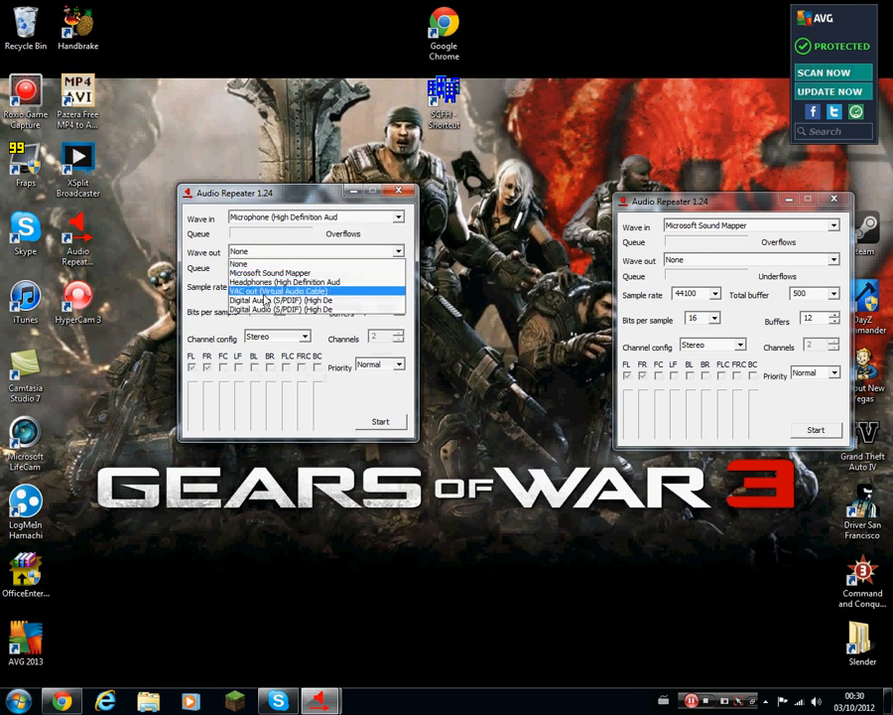
left_click(278, 290)
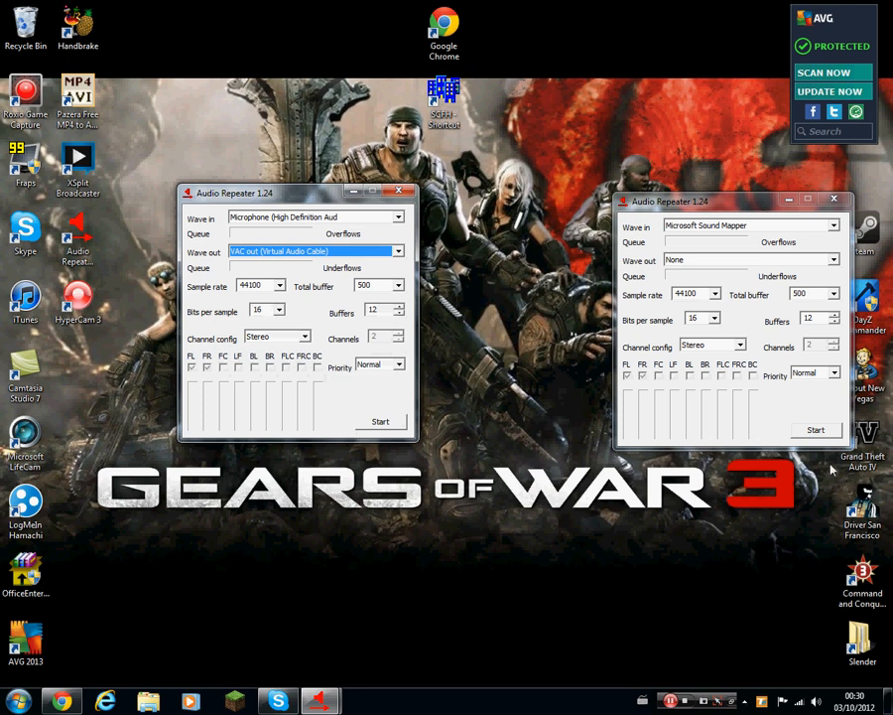
mouse_move(377, 400)
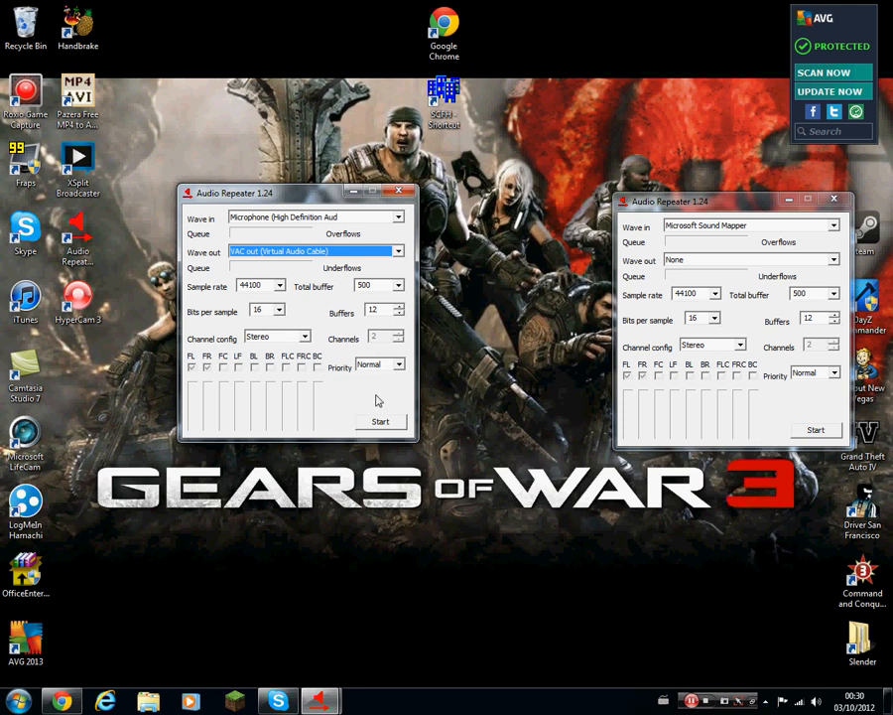
mouse_move(452, 430)
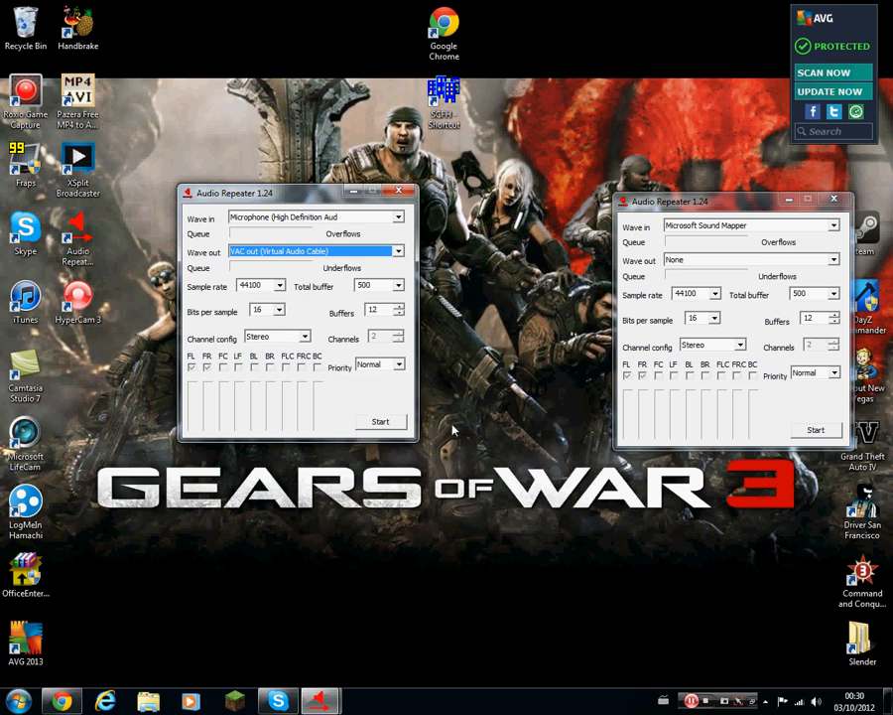
left_click(396, 285)
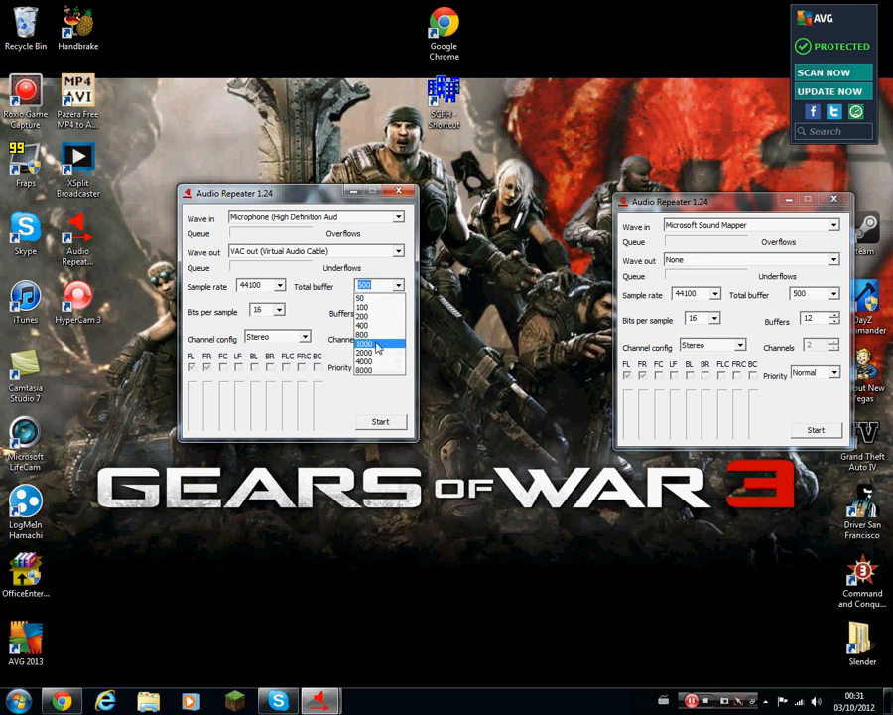
left_click(364, 345)
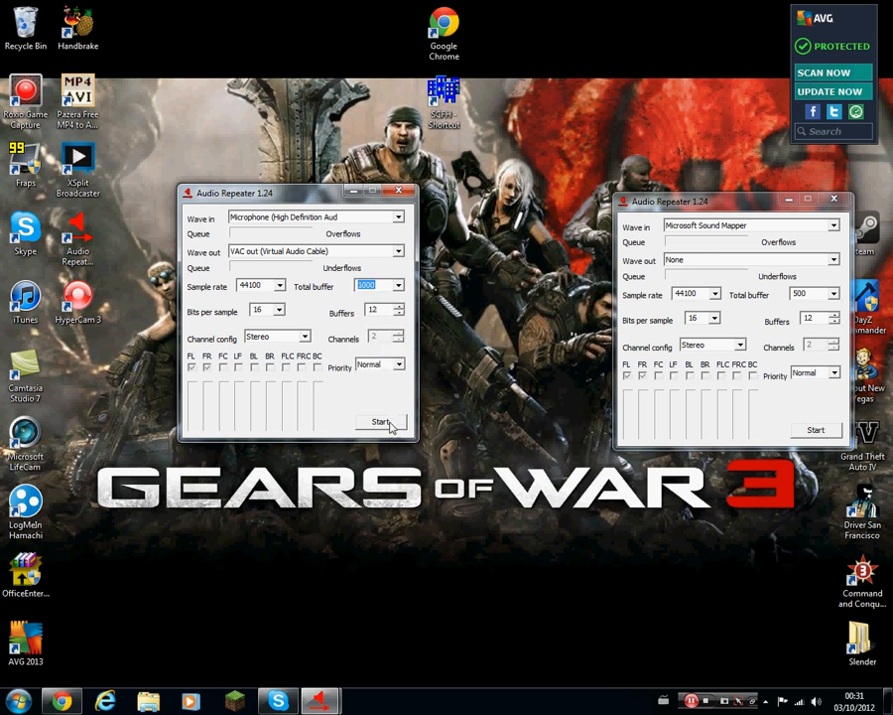
left_click(381, 421)
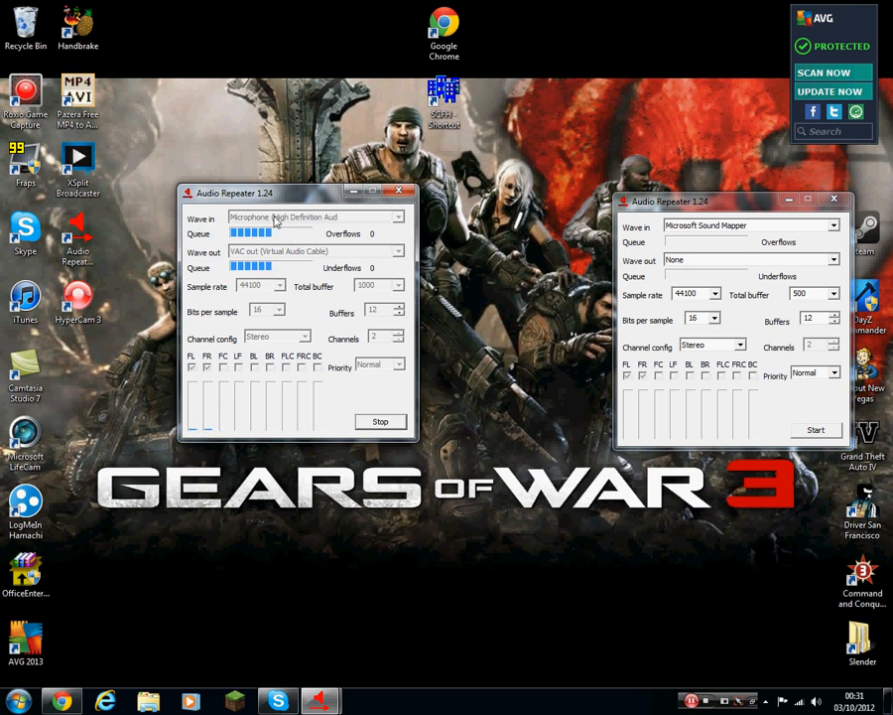
- Arrange both repeater windows, then start the second with VAC out output and 1000 buffer
left_click_drag(298, 192, 173, 166)
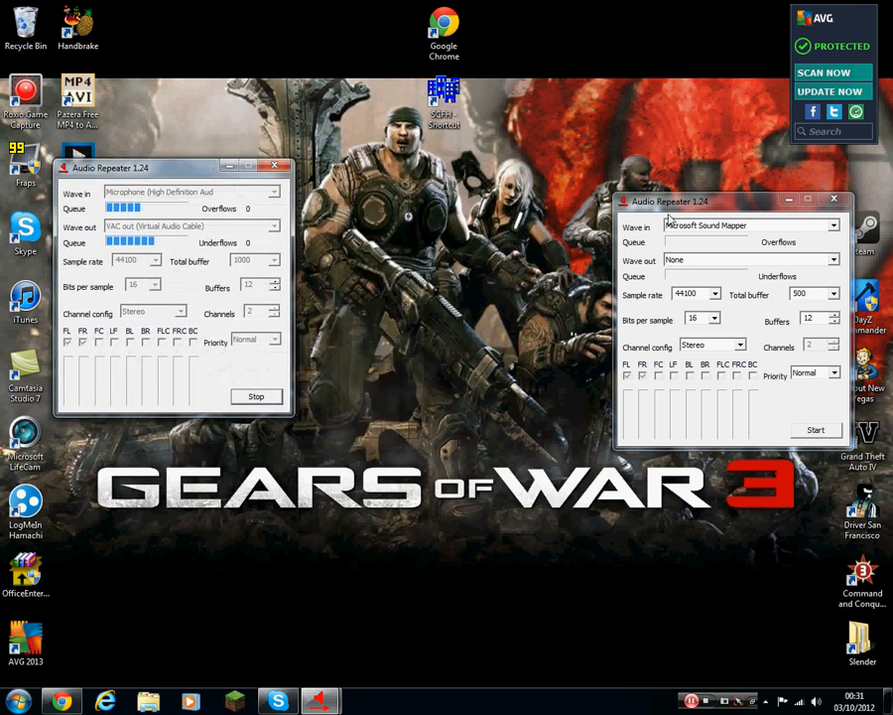
left_click_drag(730, 201, 574, 183)
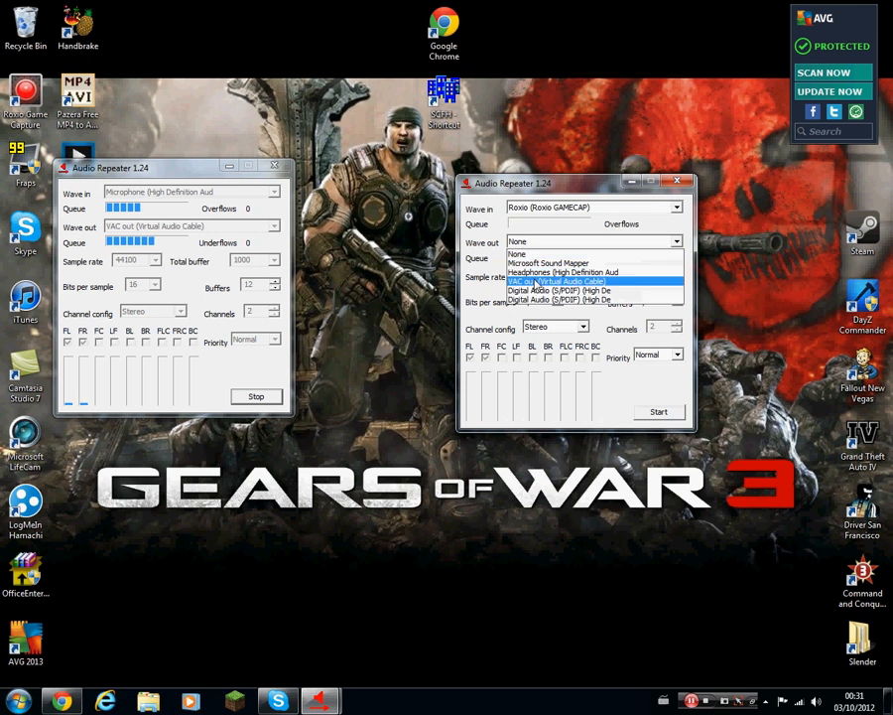
left_click(556, 281)
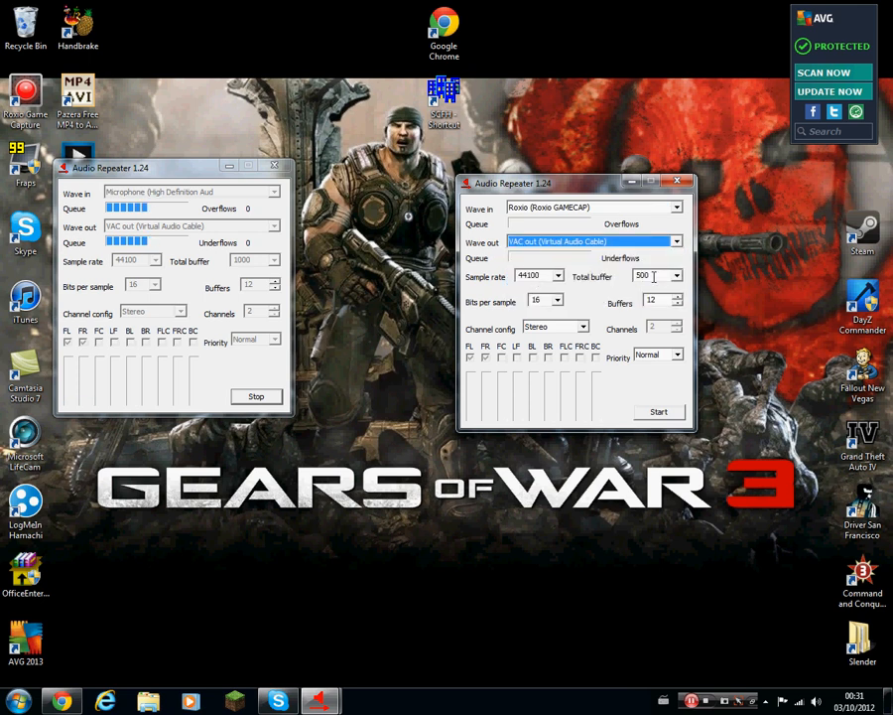
left_click(676, 276)
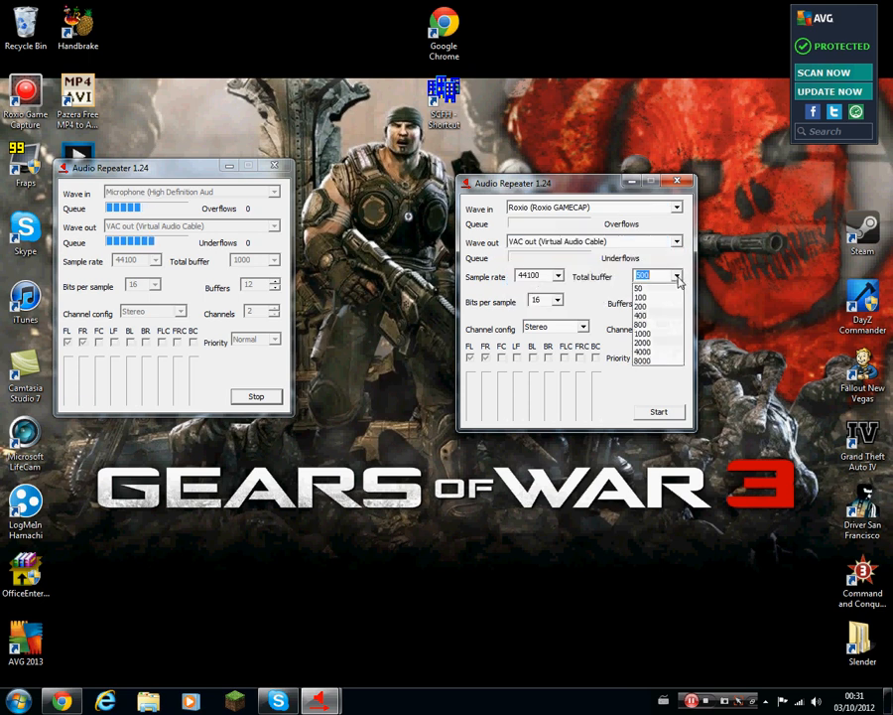
left_click(645, 332)
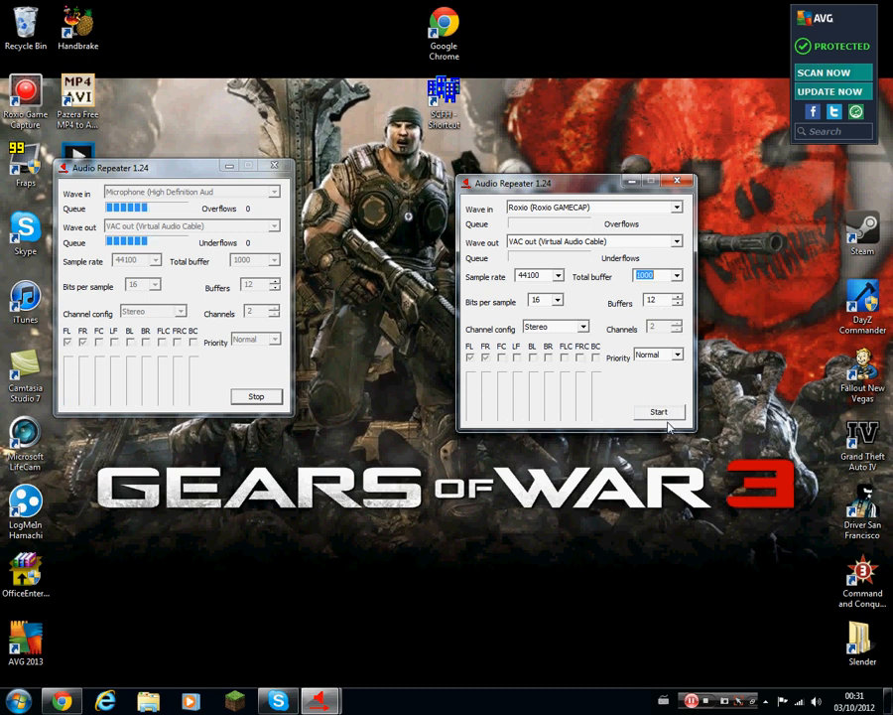
left_click(658, 410)
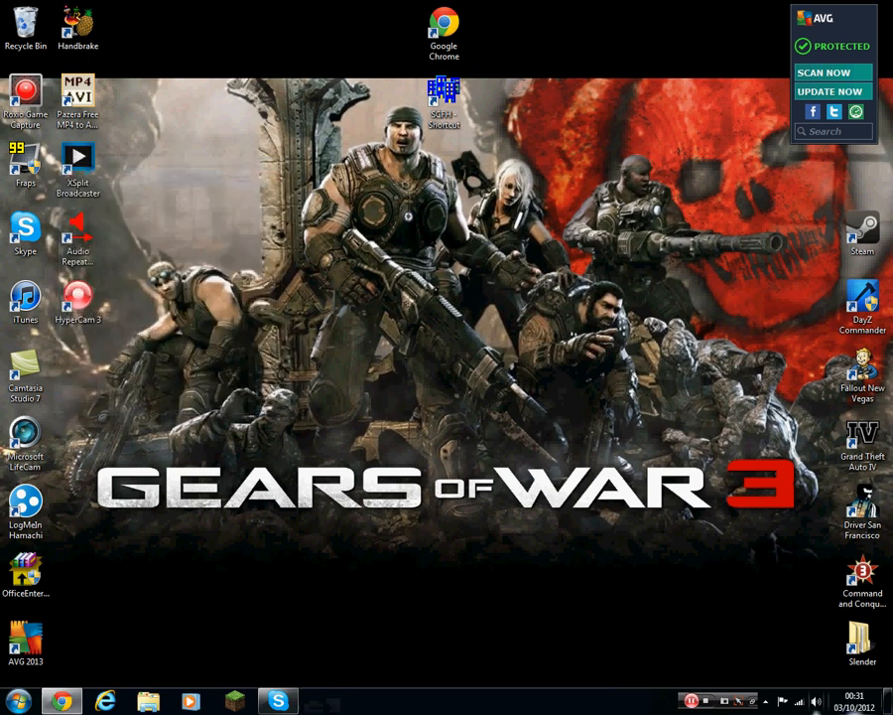
mouse_move(145, 430)
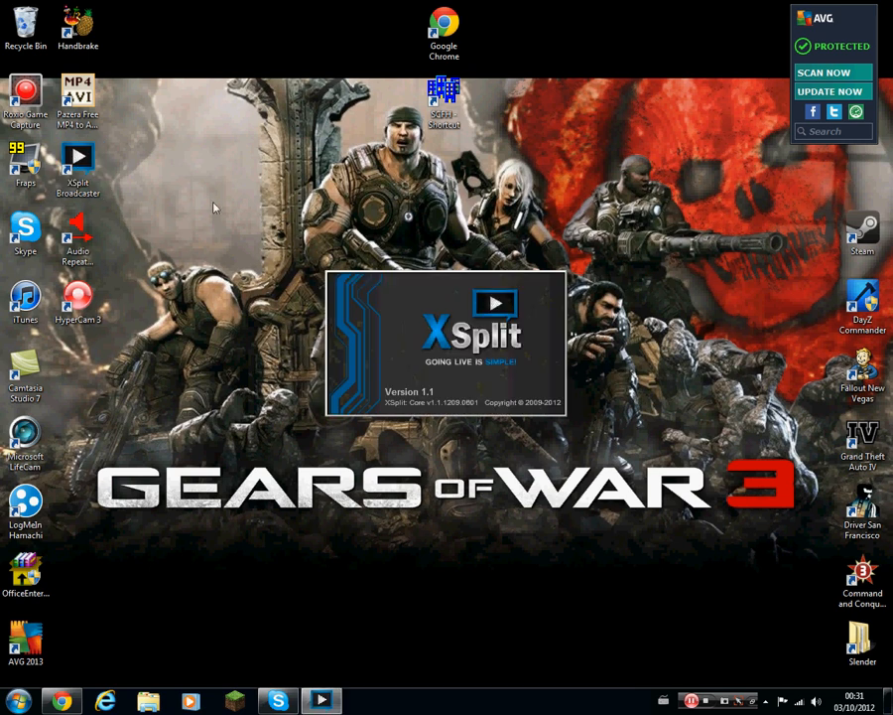
mouse_move(496, 302)
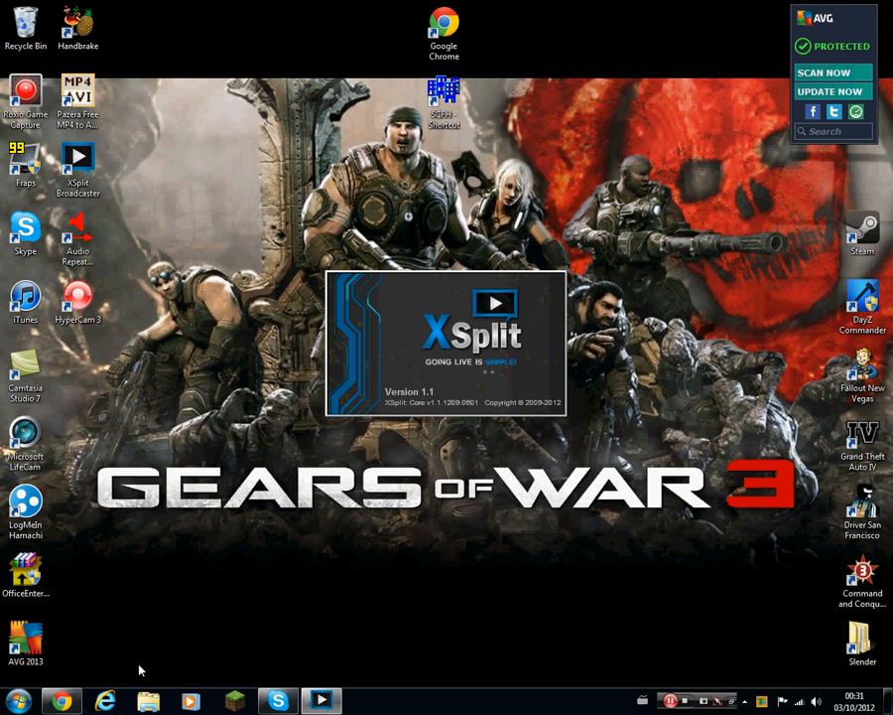
mouse_move(203, 283)
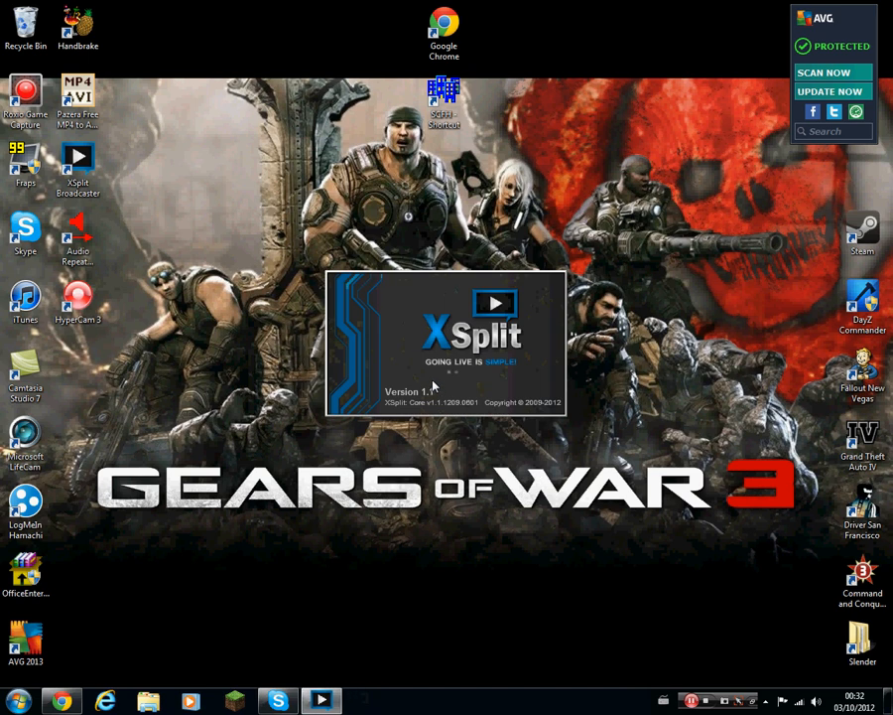
mouse_move(447, 451)
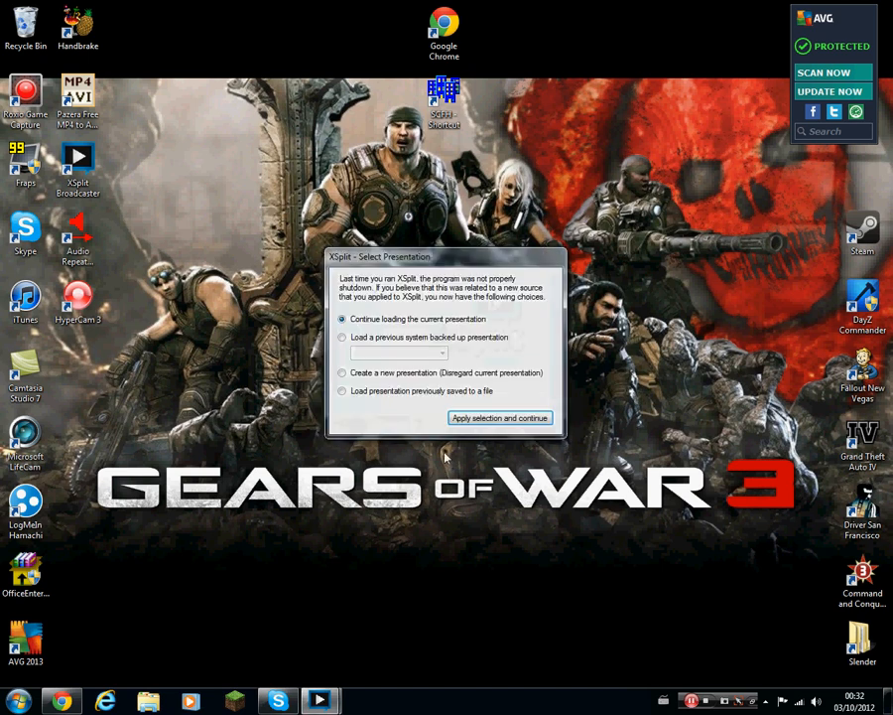
mouse_move(362, 404)
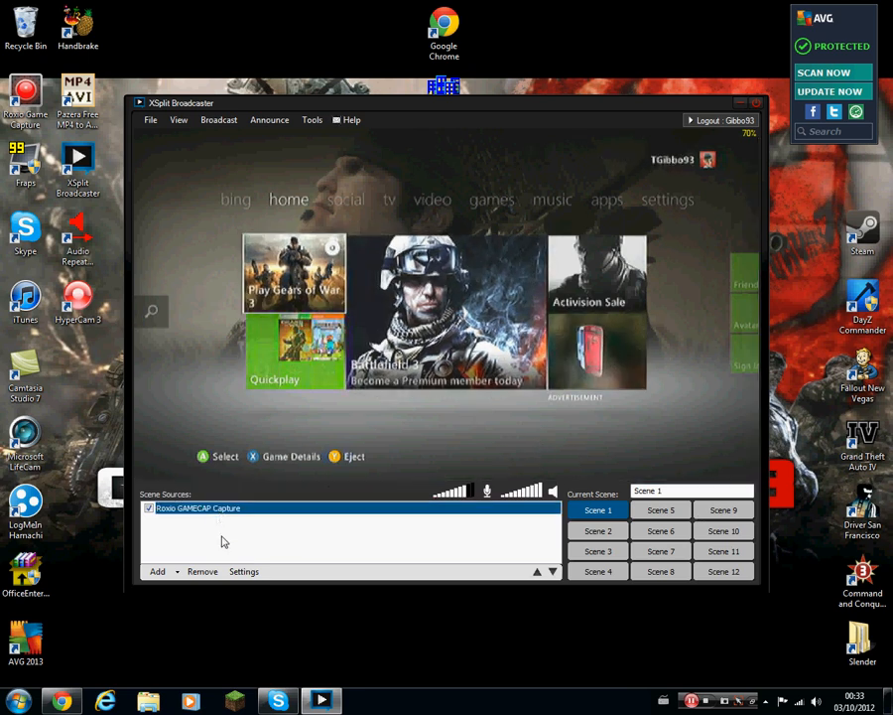
mouse_move(202, 571)
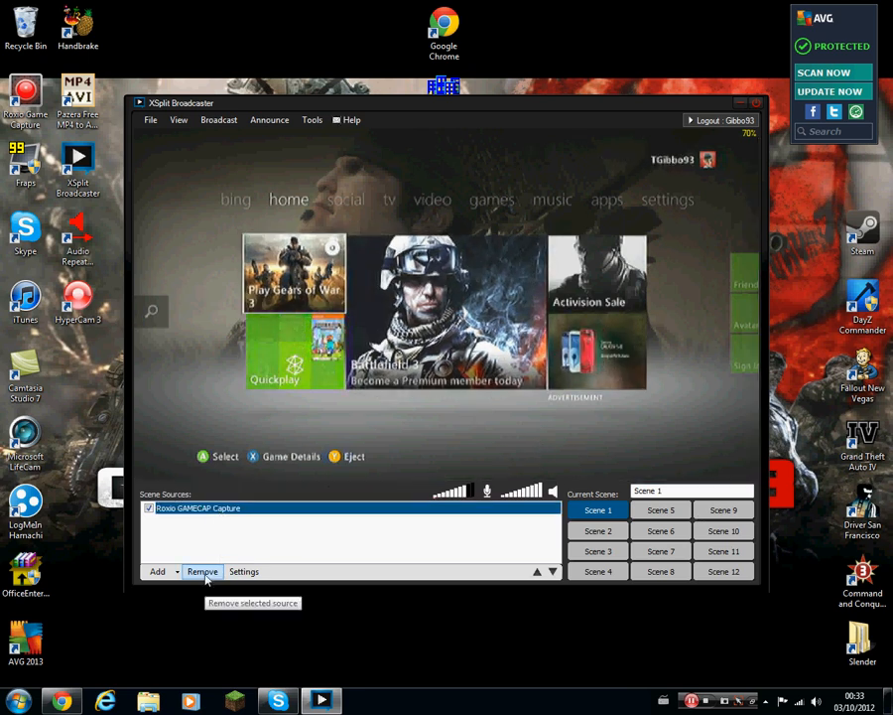
- Remove Scene 1's Roxio GAMECAP Capture source and re-add it as a camera source
left_click(201, 571)
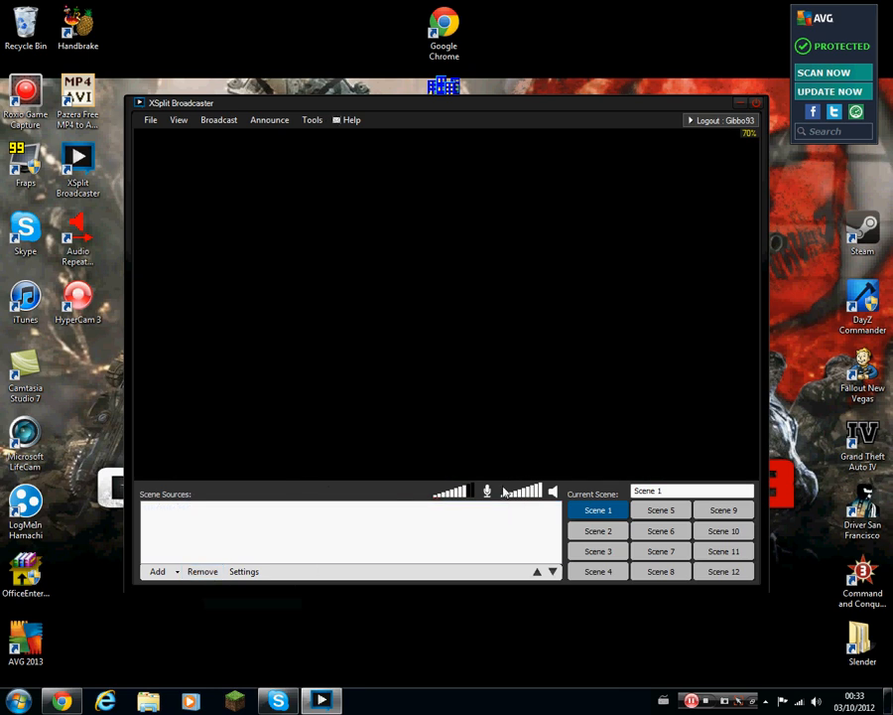
mouse_move(158, 571)
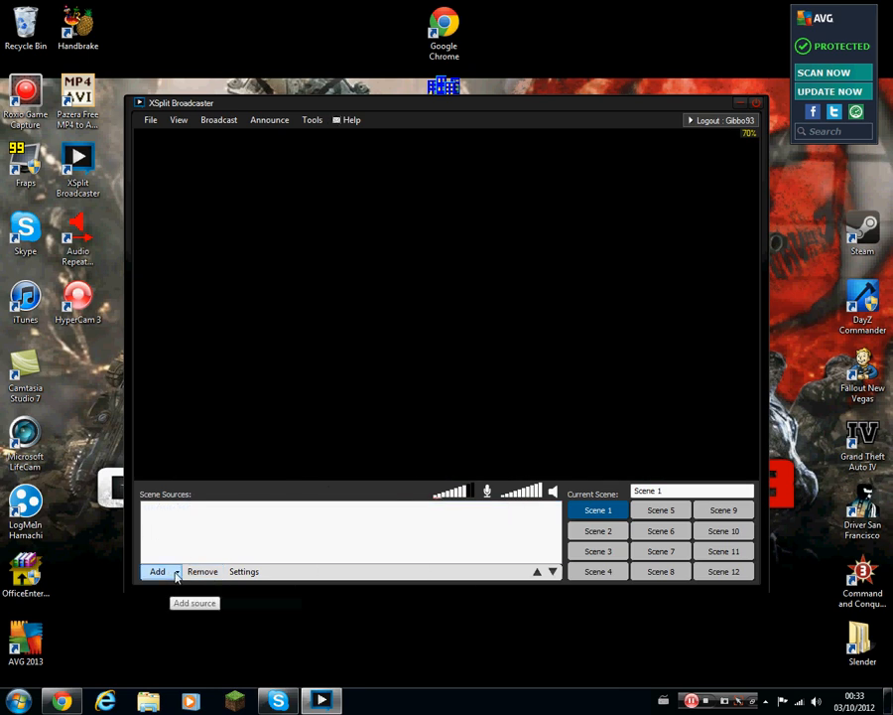
left_click(157, 571)
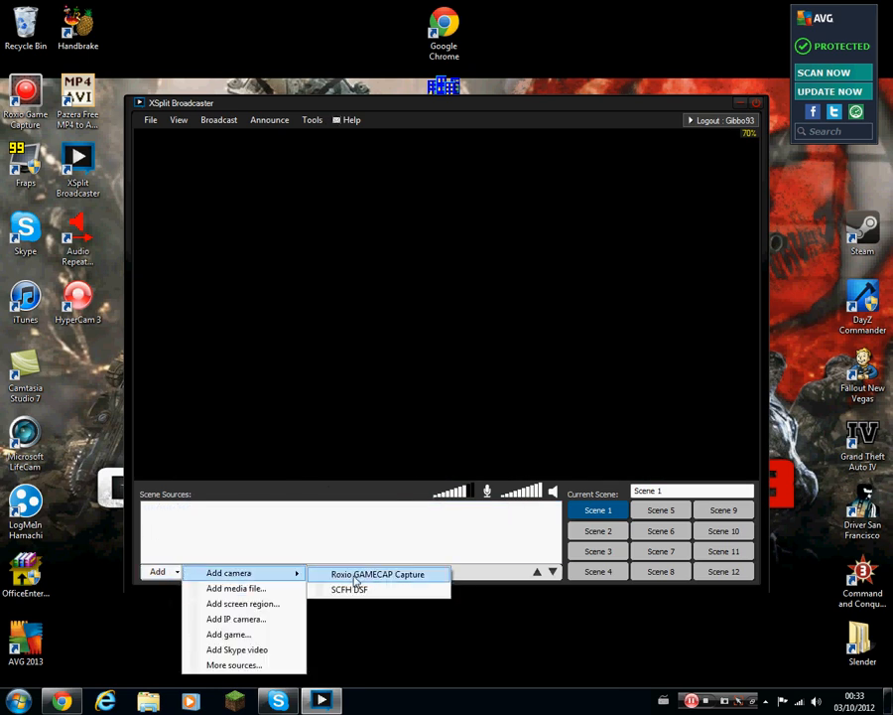
left_click(378, 573)
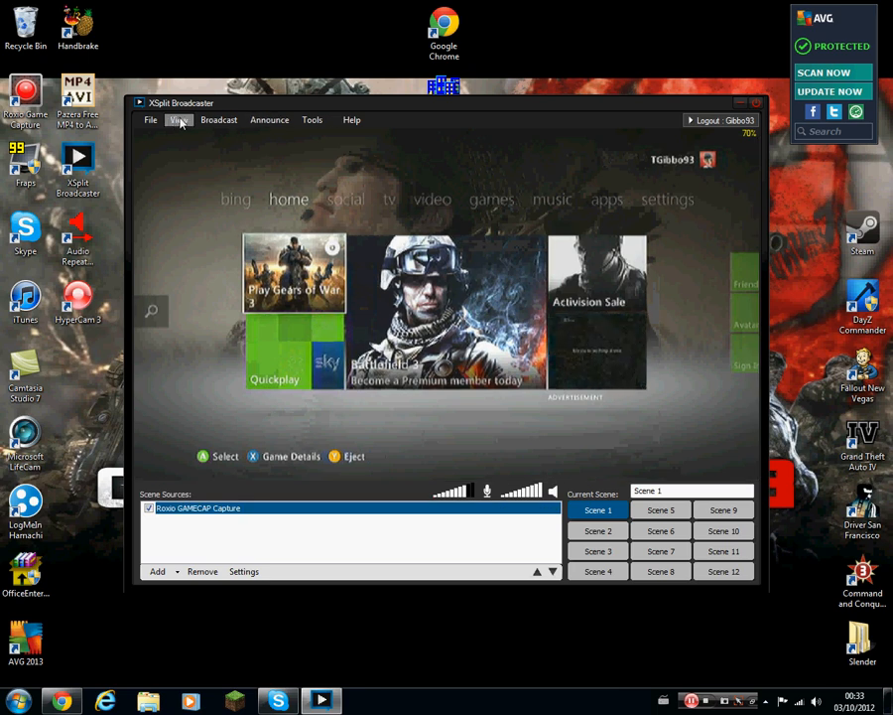
left_click(178, 119)
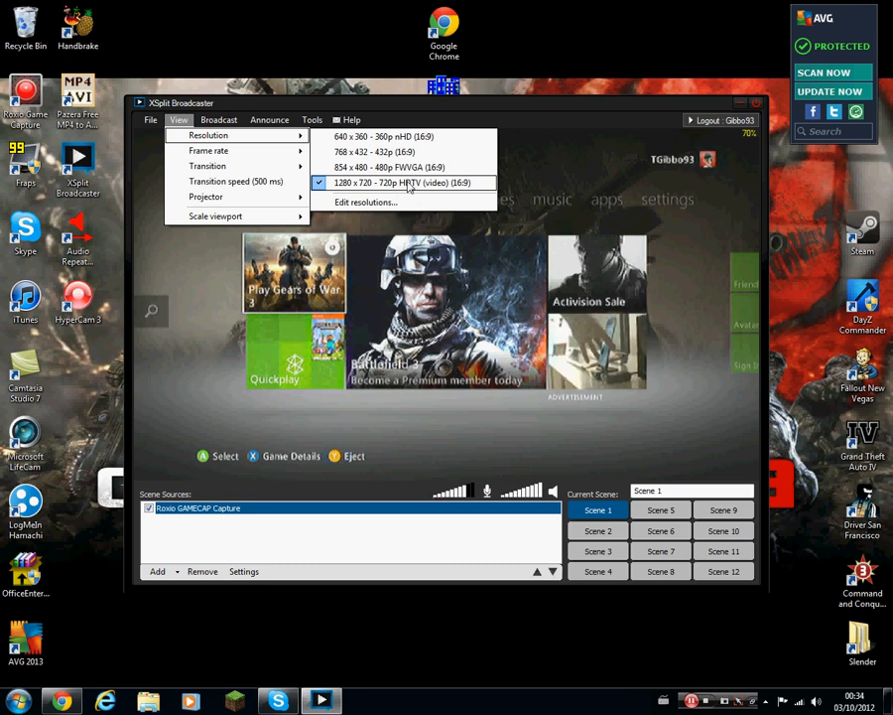
mouse_move(397, 166)
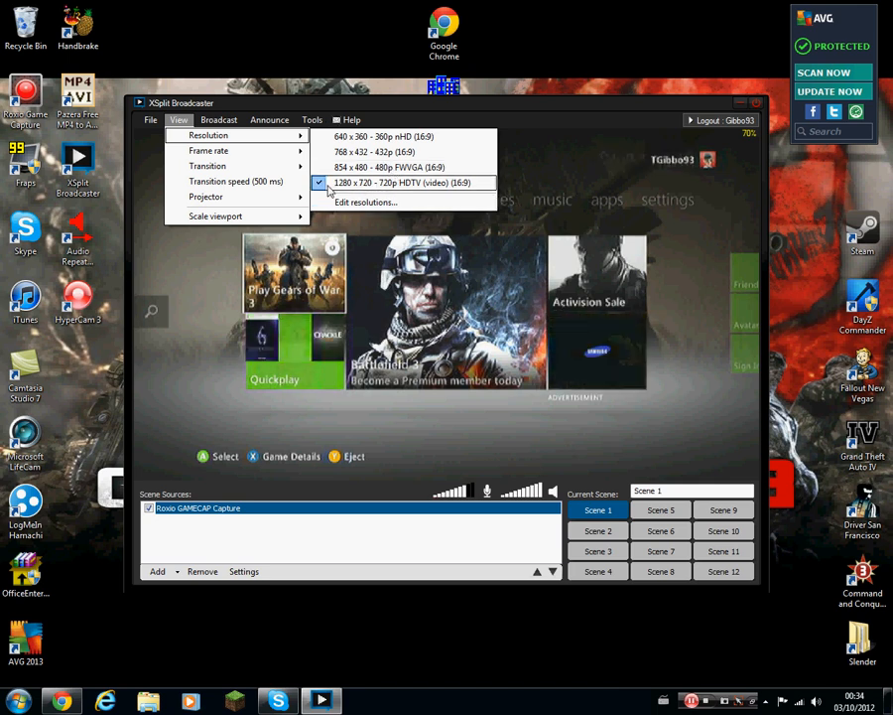
mouse_move(276, 159)
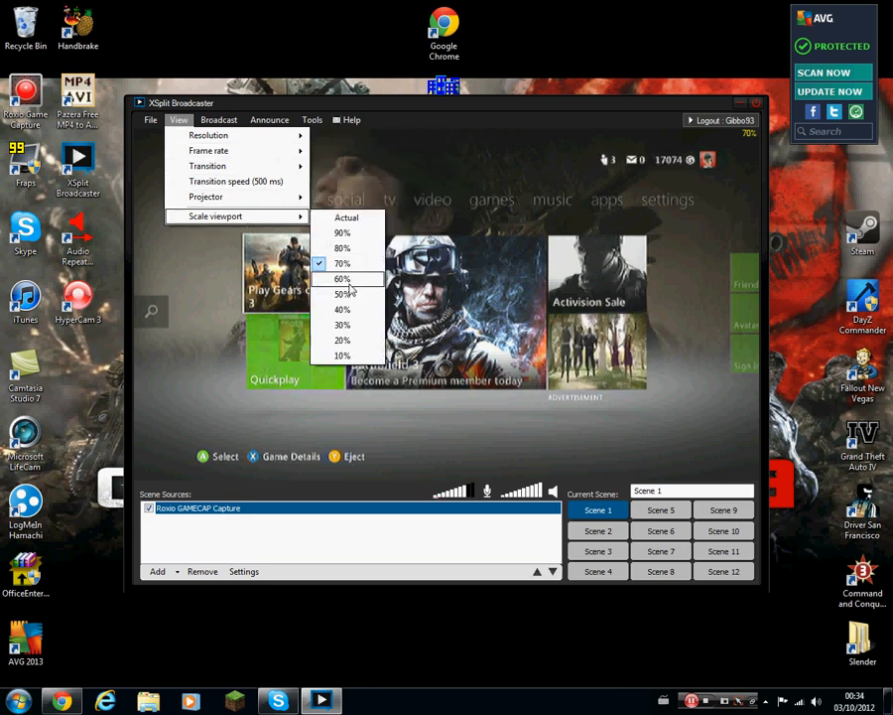
left_click(343, 294)
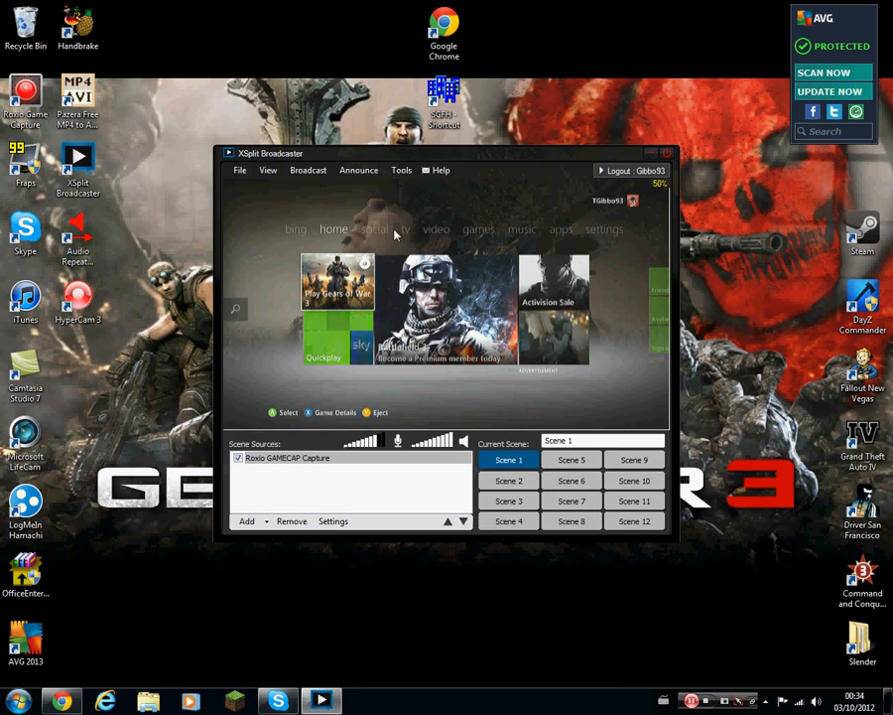
left_click(267, 170)
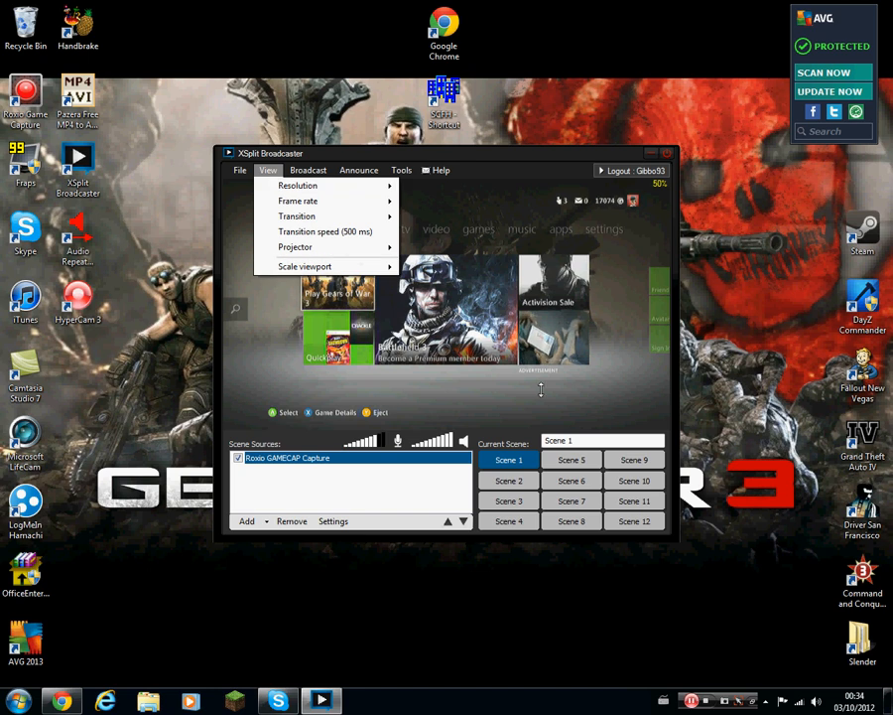
left_click(304, 266)
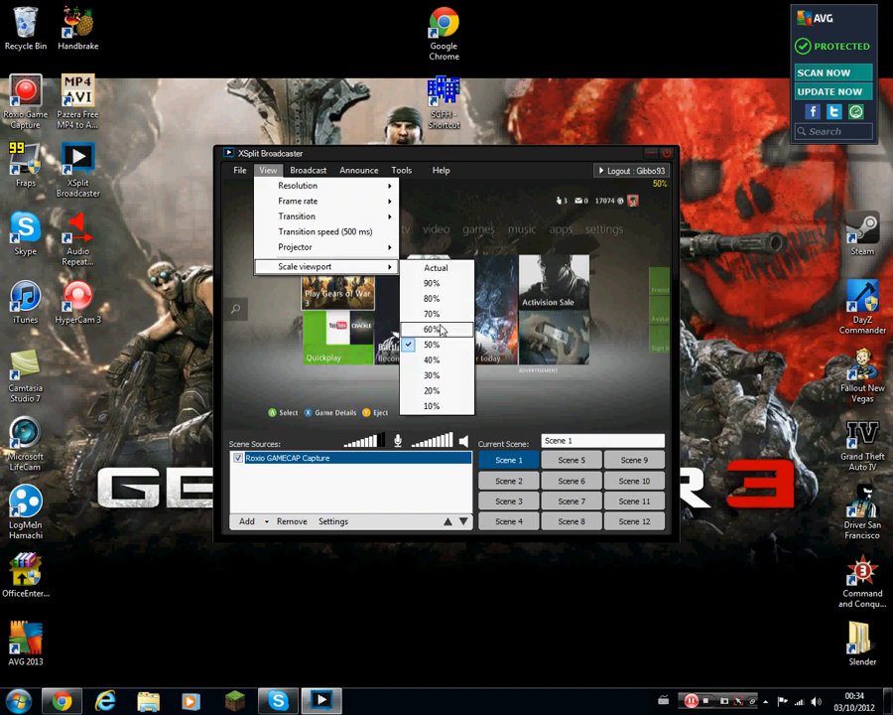
left_click(431, 313)
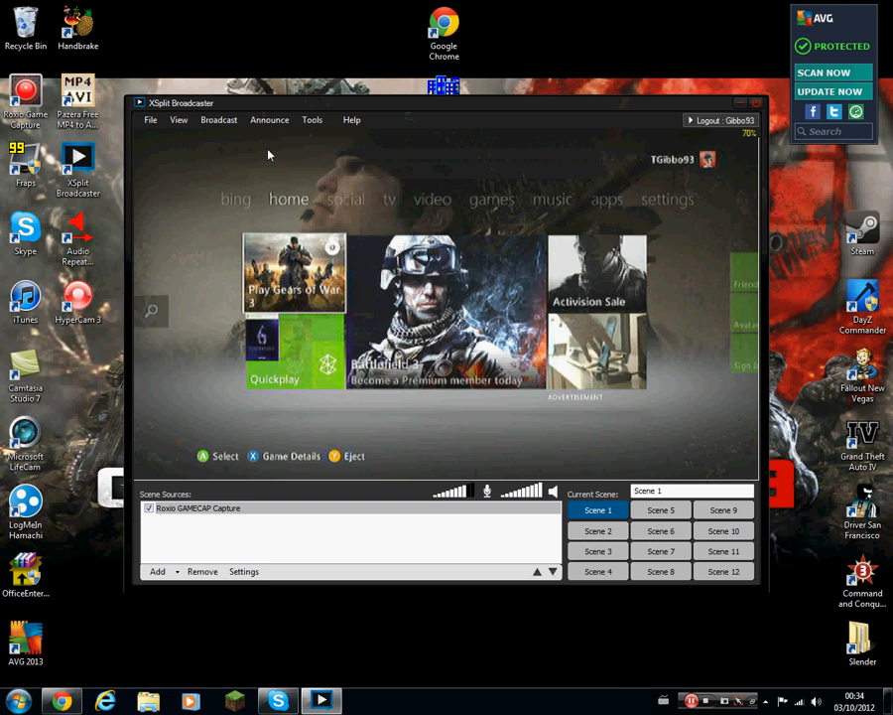
- In Tools > General Settings, choose VAC in (Virtual Audio Cable) as the microphone
left_click(312, 119)
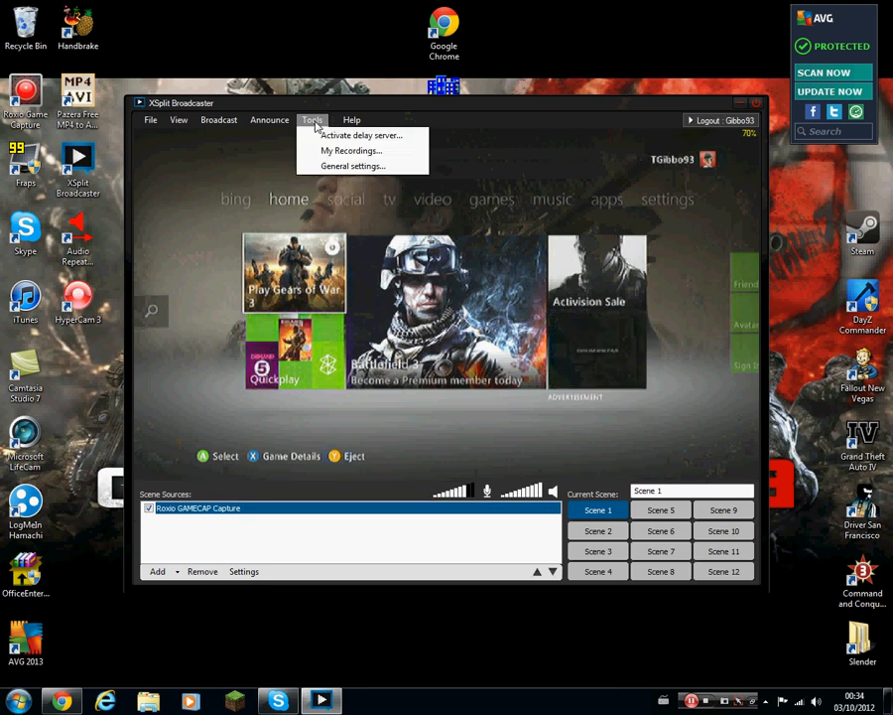
left_click(352, 166)
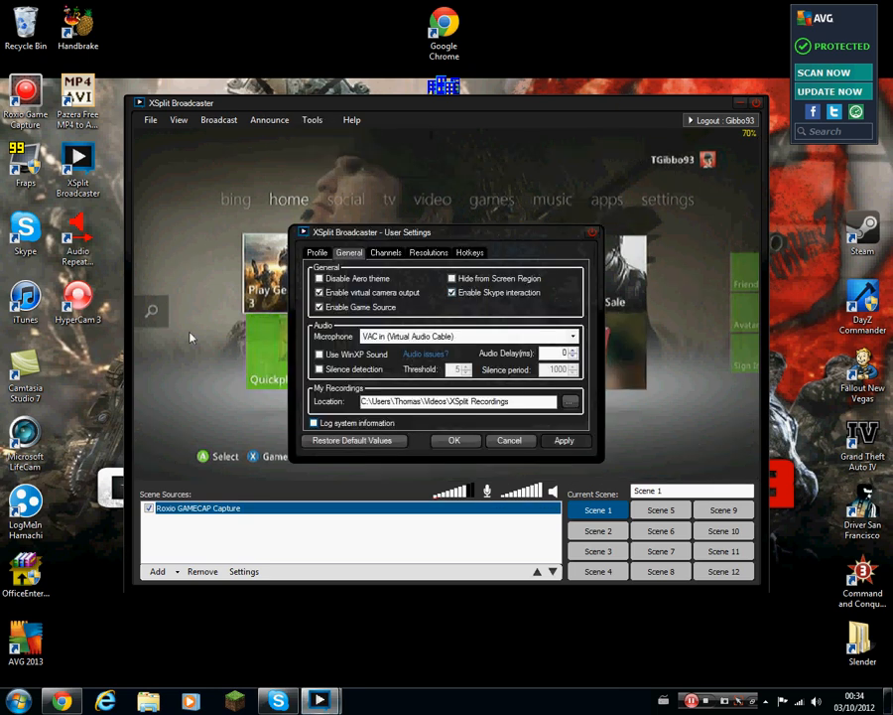
left_click(320, 278)
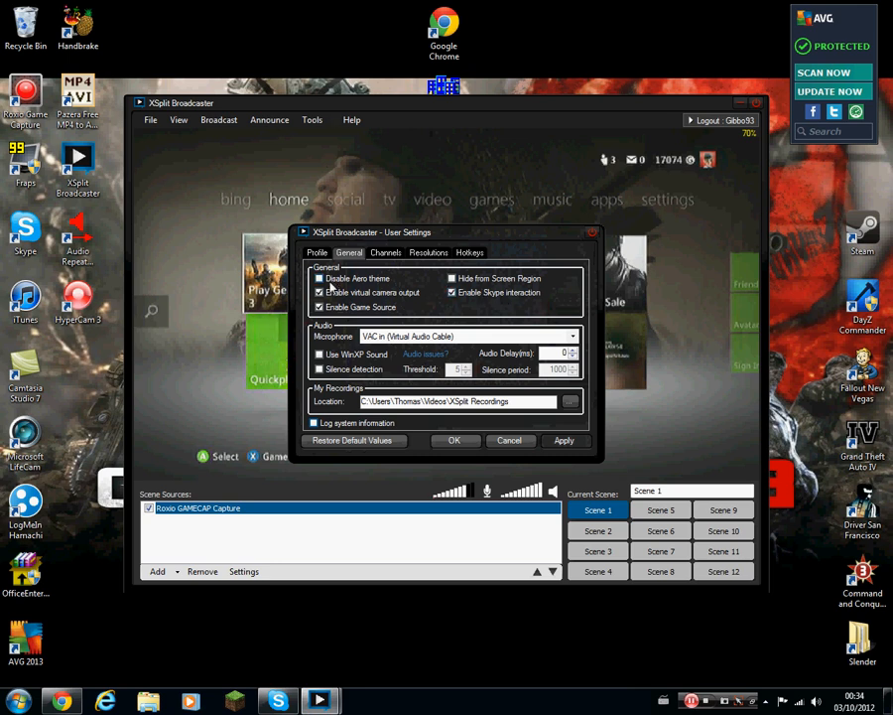
left_click(320, 292)
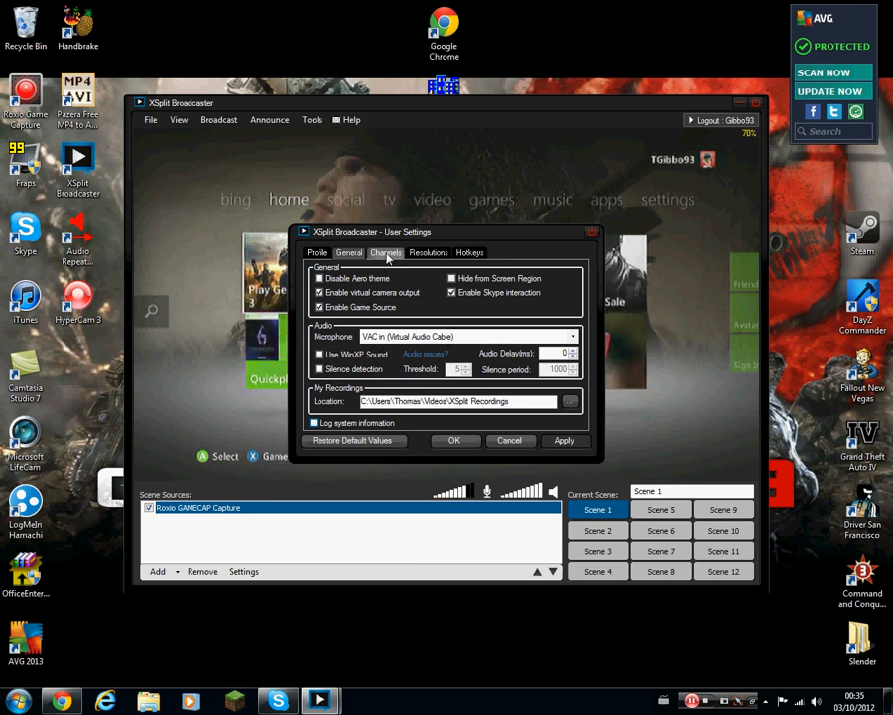
- Show the streaming channels list and start adding a new Justin/TwitchTV channel
left_click(385, 253)
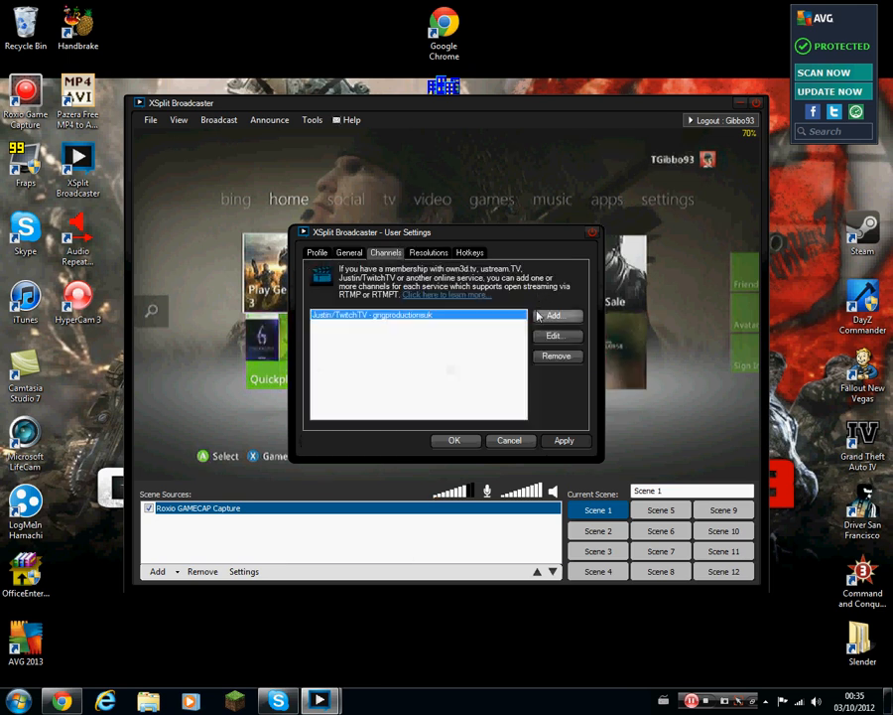
left_click(553, 315)
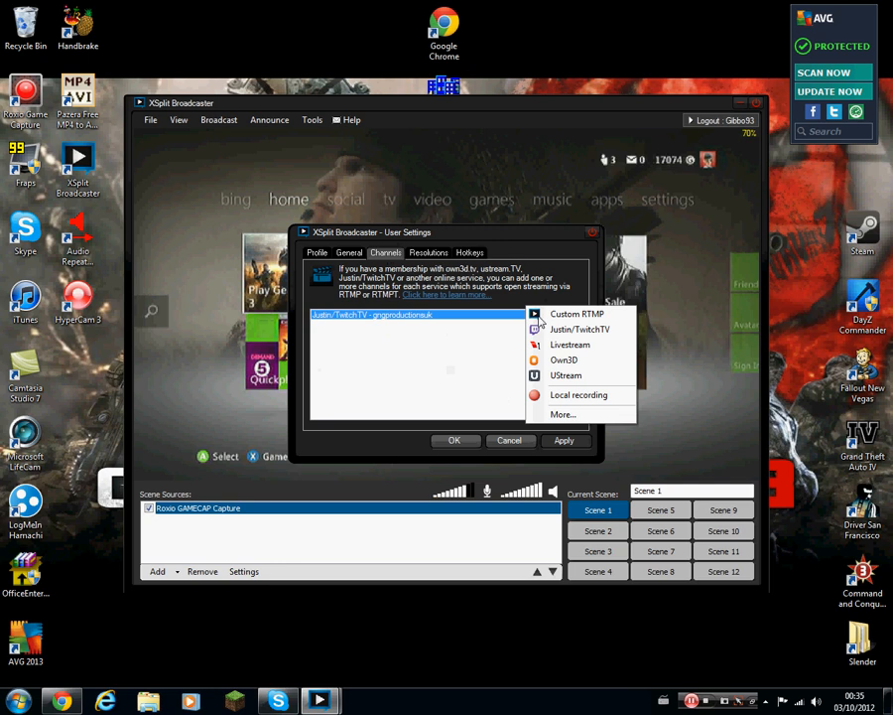
mouse_move(580, 328)
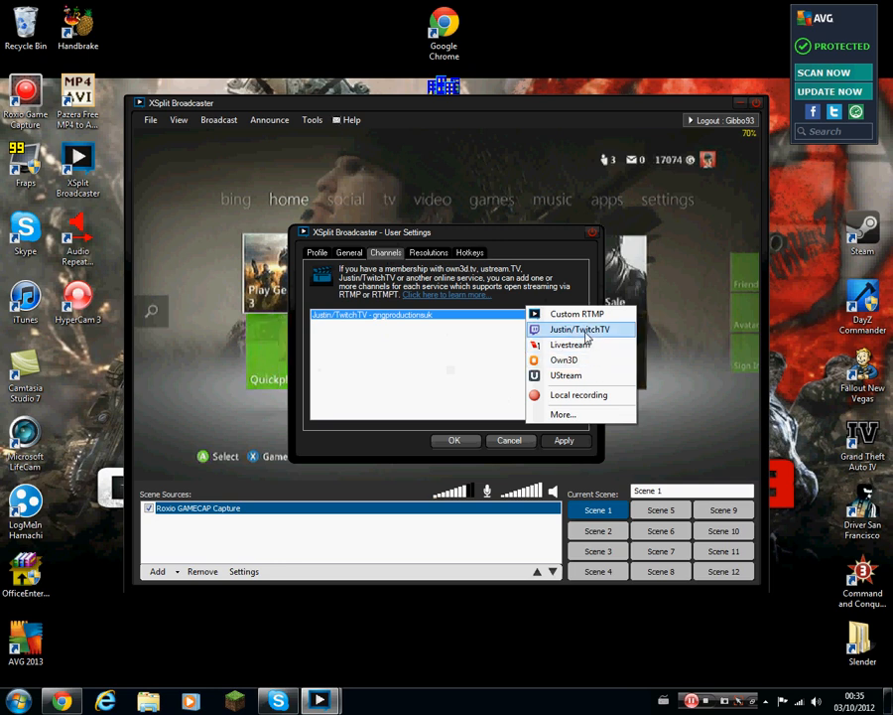
left_click(578, 329)
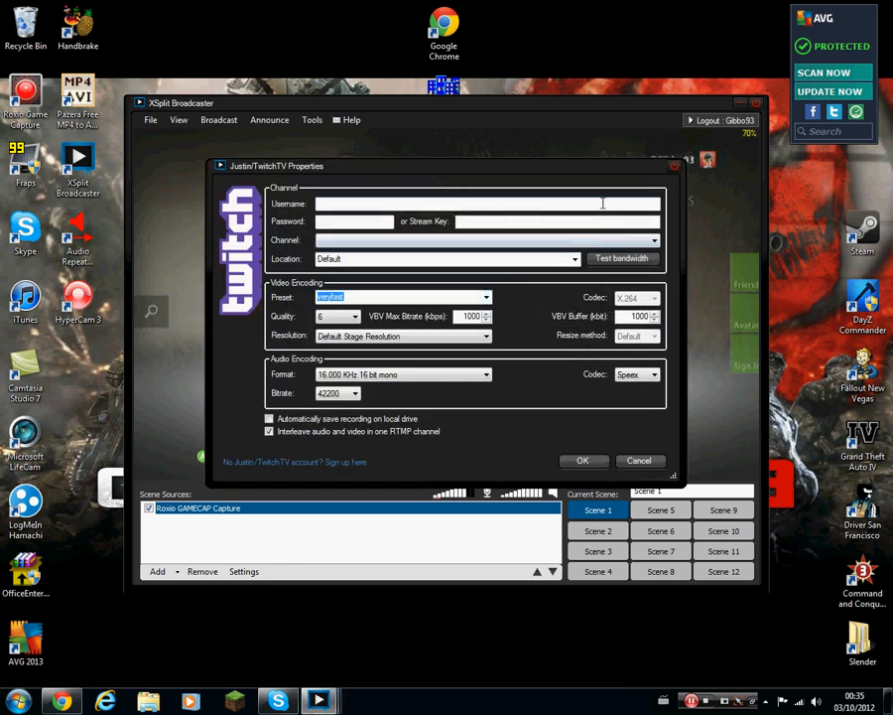
mouse_move(460, 255)
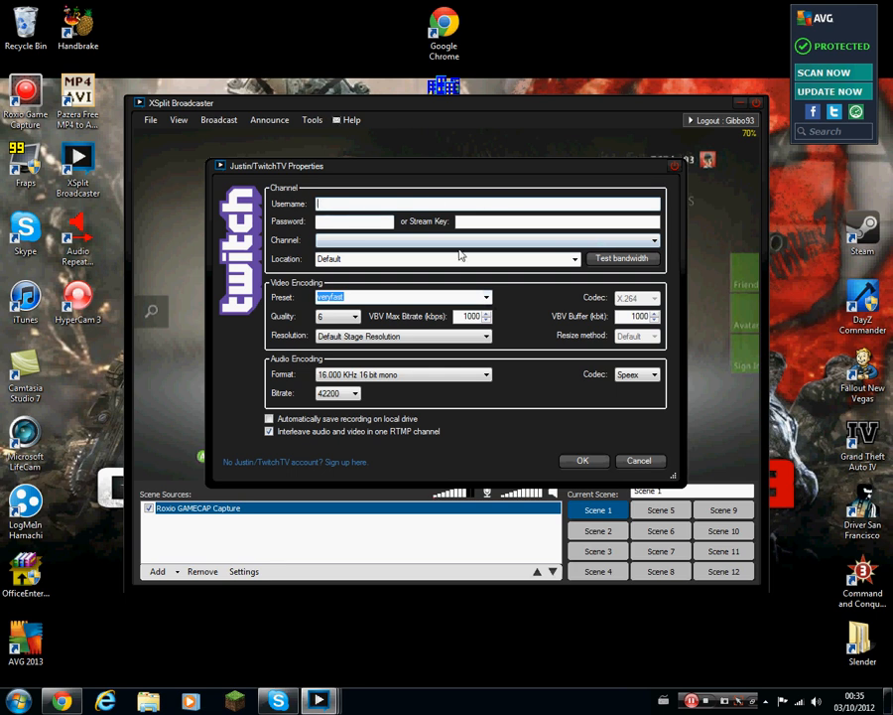
mouse_move(382, 235)
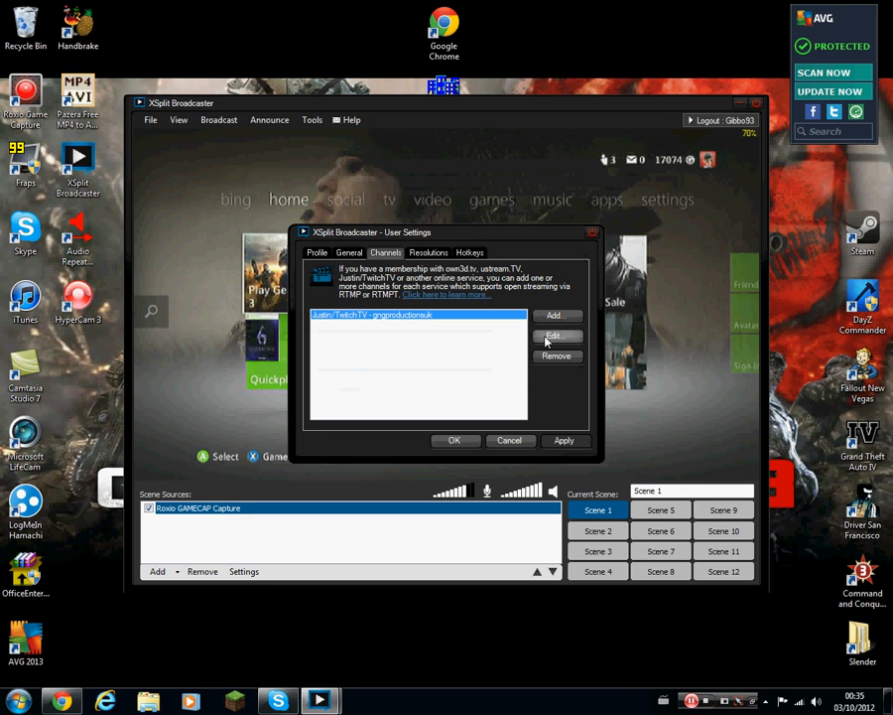
- Edit the gngproductionsuk Twitch channel, keeping the veryfast preset and 6800 kbps max bitrate
left_click(557, 336)
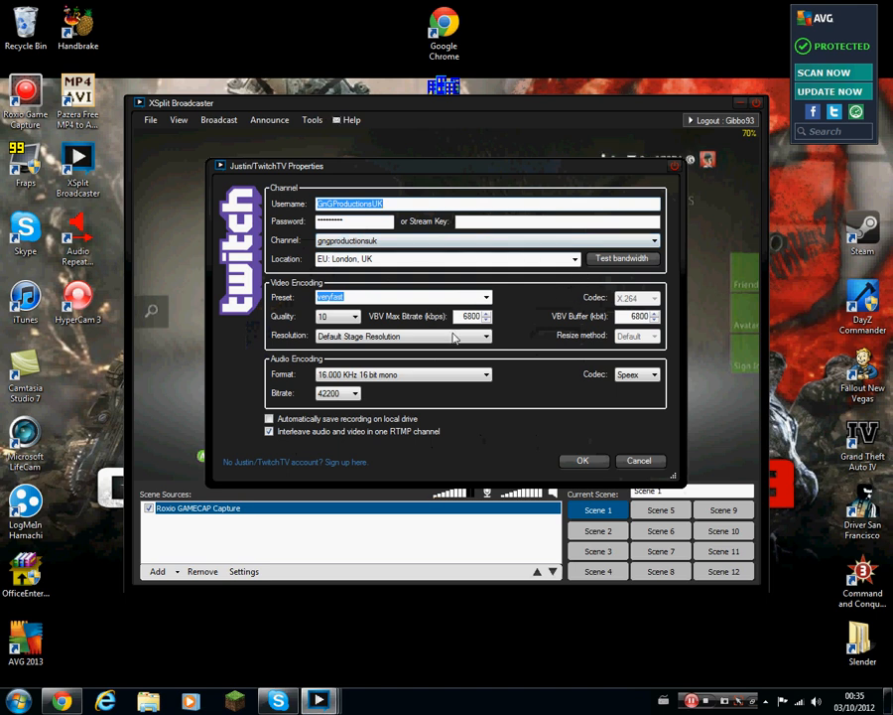
left_click(486, 297)
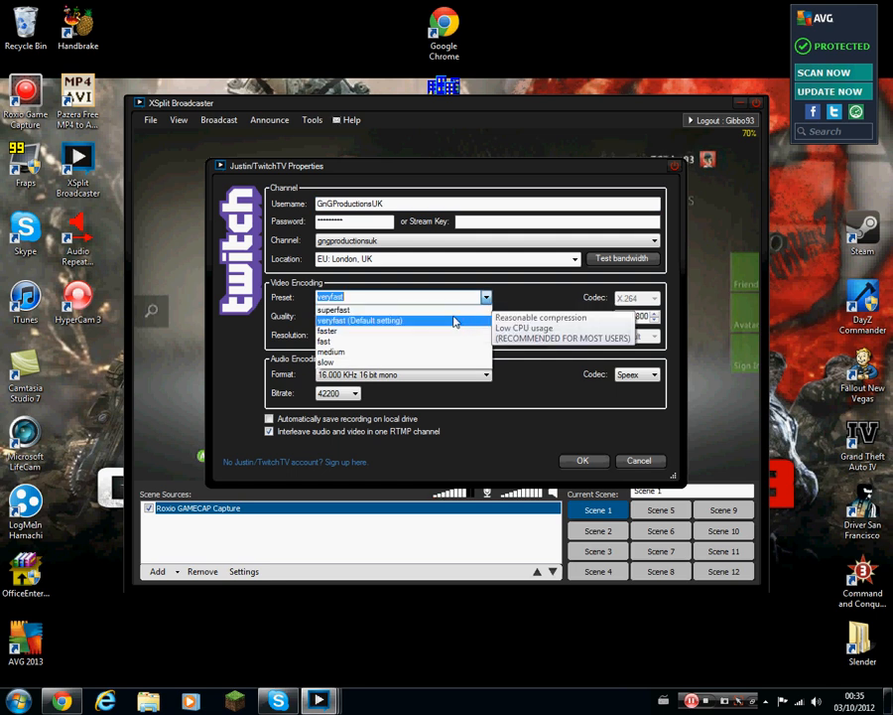
left_click(361, 320)
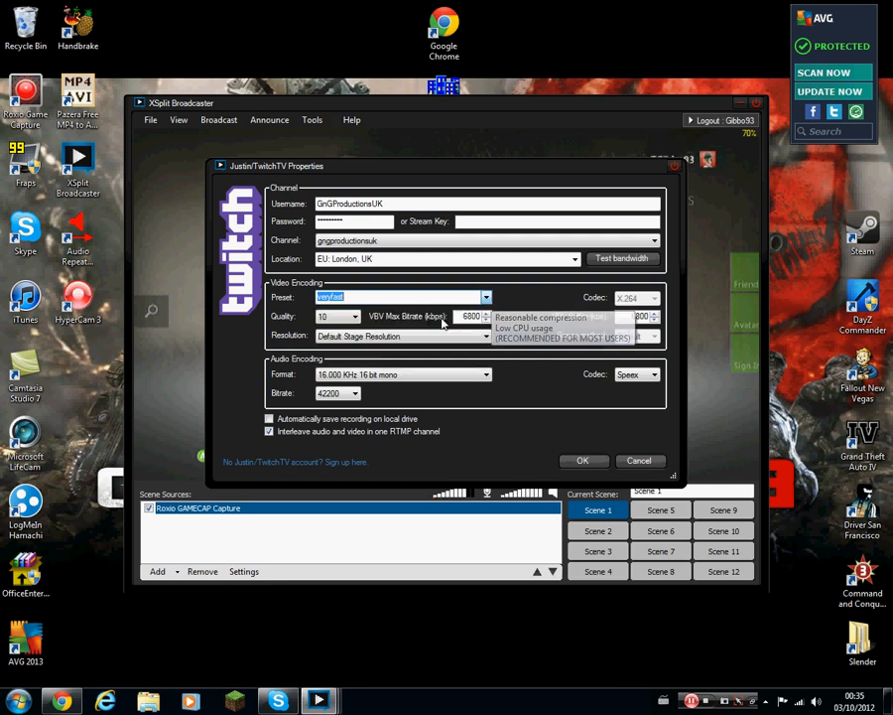
left_click(353, 316)
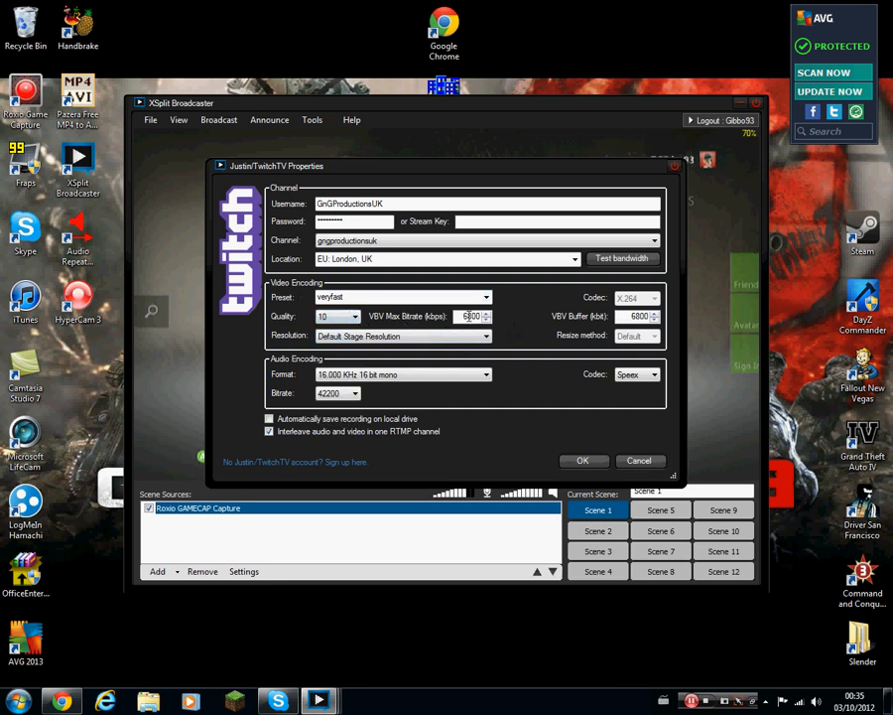
triple_click(471, 316)
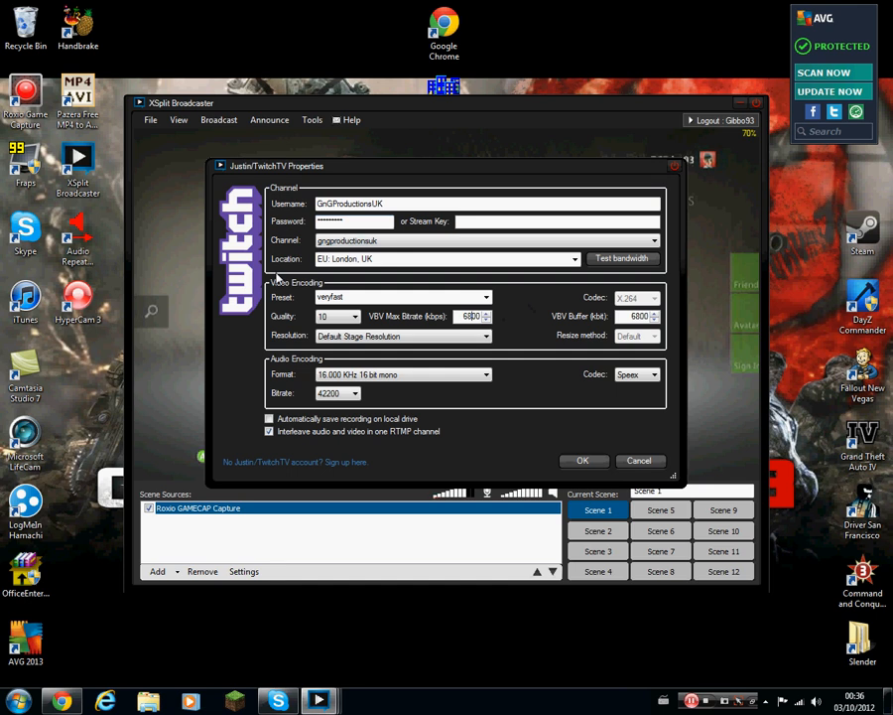
mouse_move(471, 363)
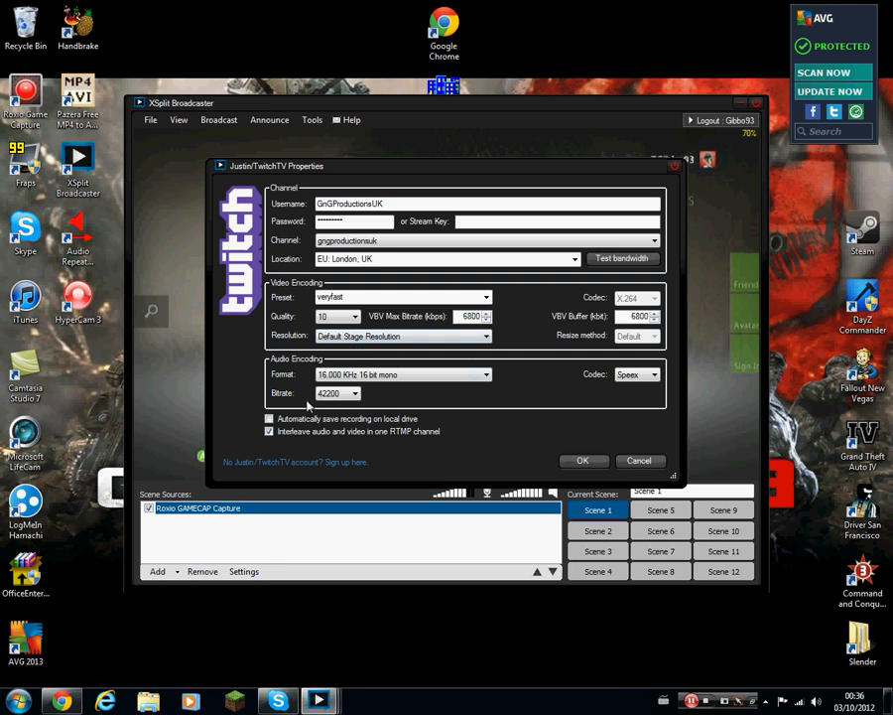
left_click(354, 393)
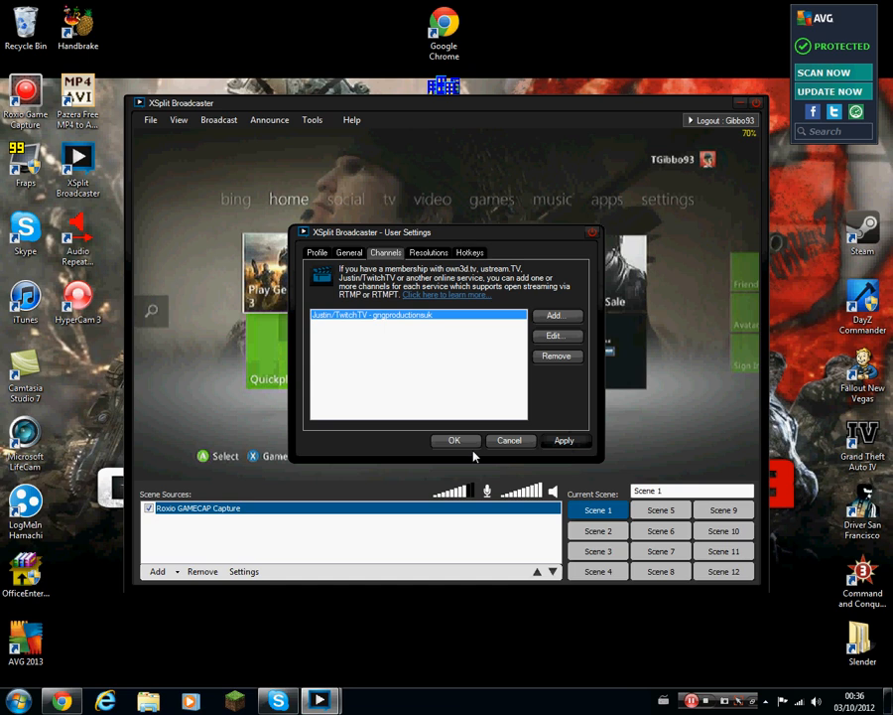
- Close User Settings and route the Roxio GAMECAP crossbar output to 1: Audio Decoder Out
left_click(453, 439)
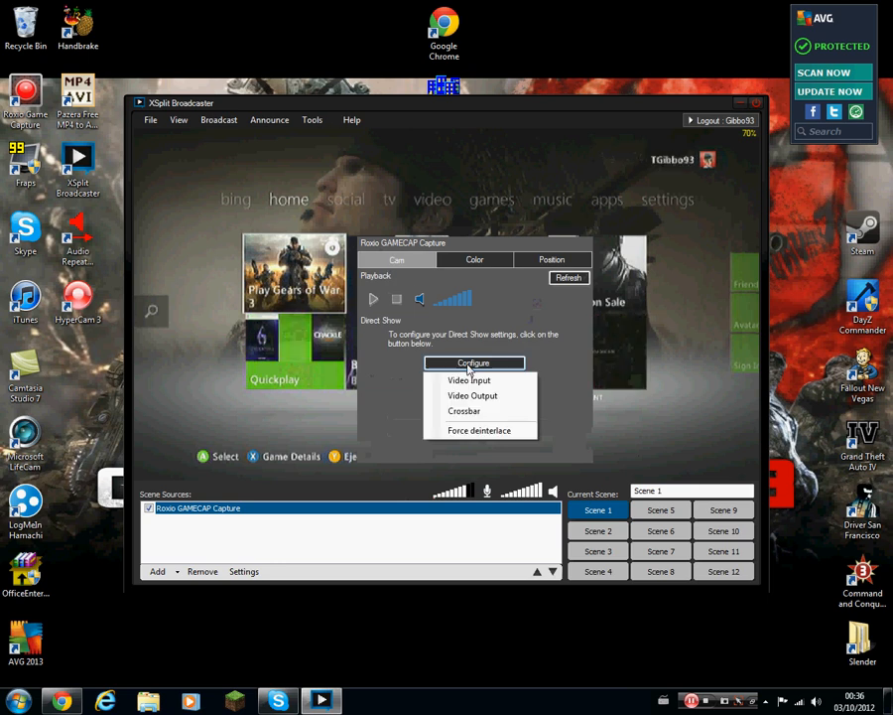
left_click(463, 410)
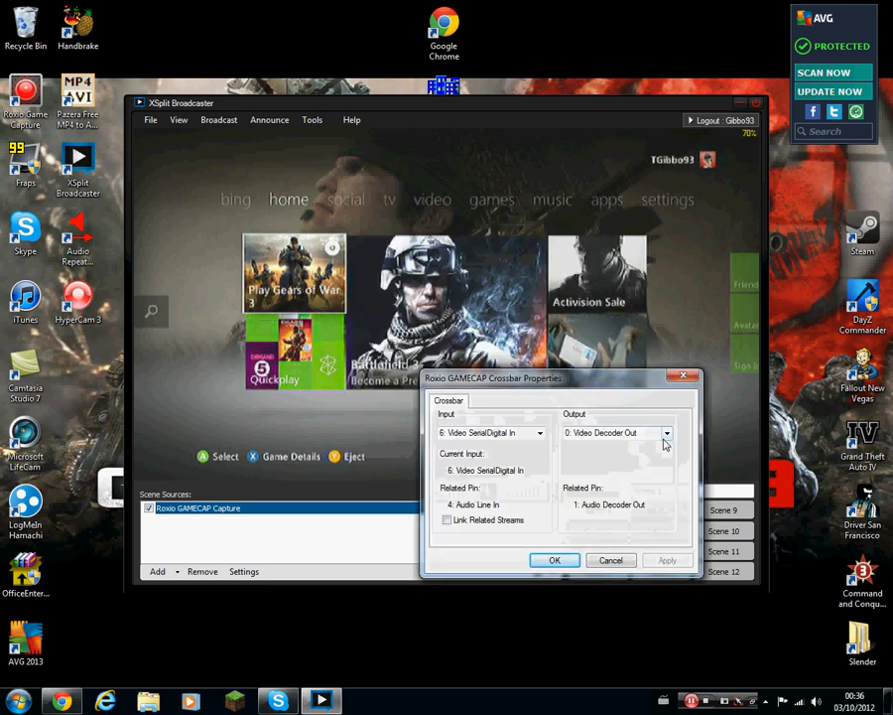
left_click(666, 432)
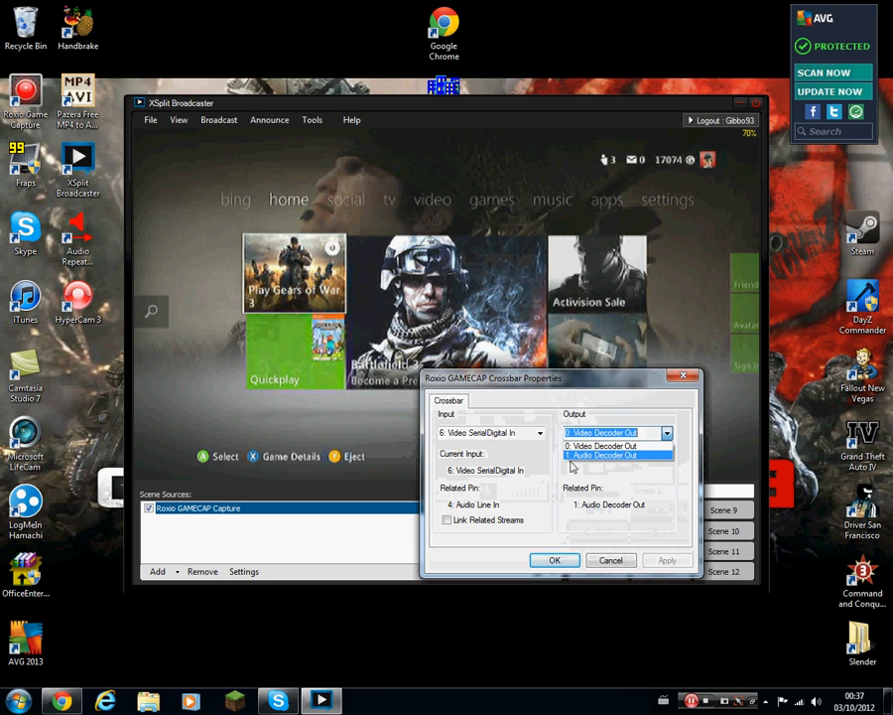
left_click(615, 455)
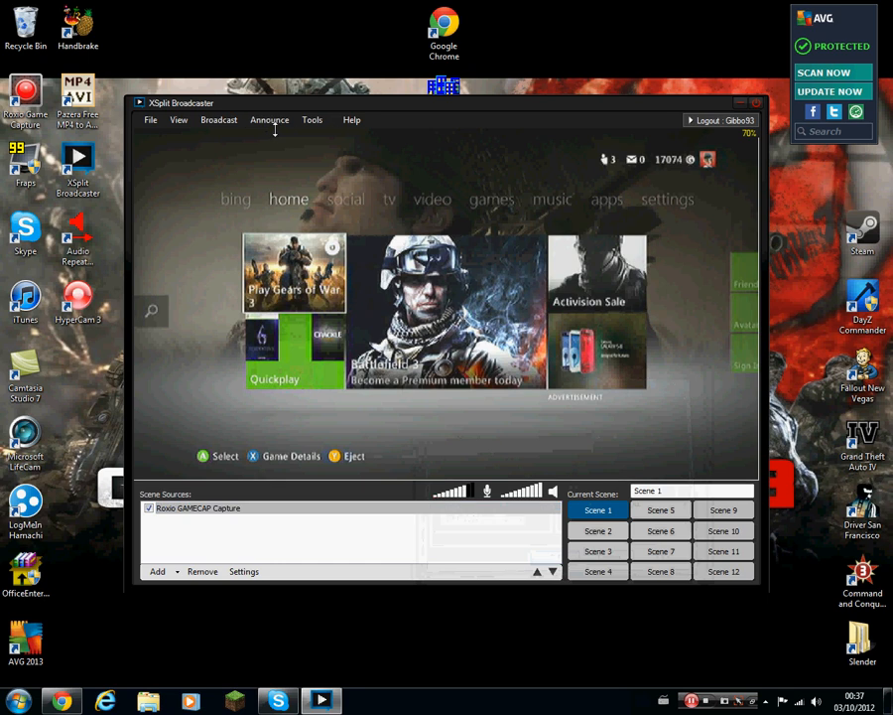
- Start broadcasting to Justin/TwitchTV - gngproductionsuk and switch to Chrome to check it
left_click(269, 119)
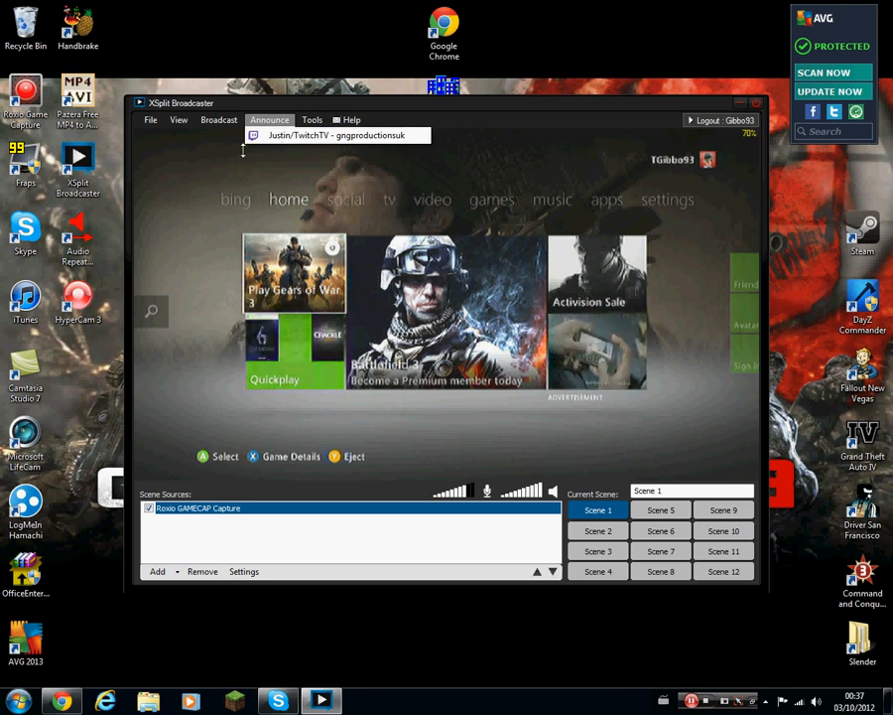
left_click(218, 119)
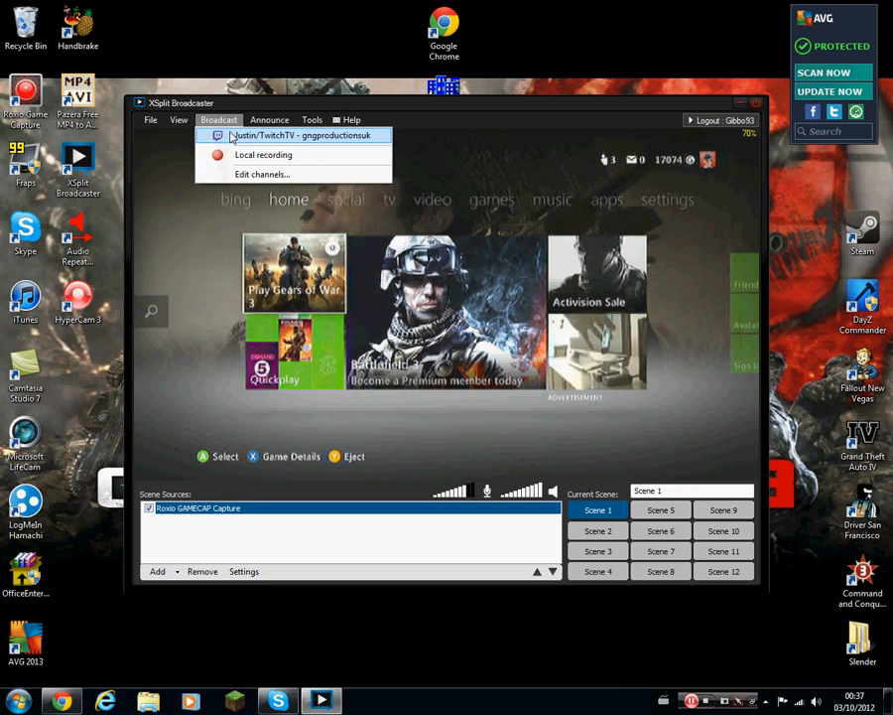
left_click(299, 135)
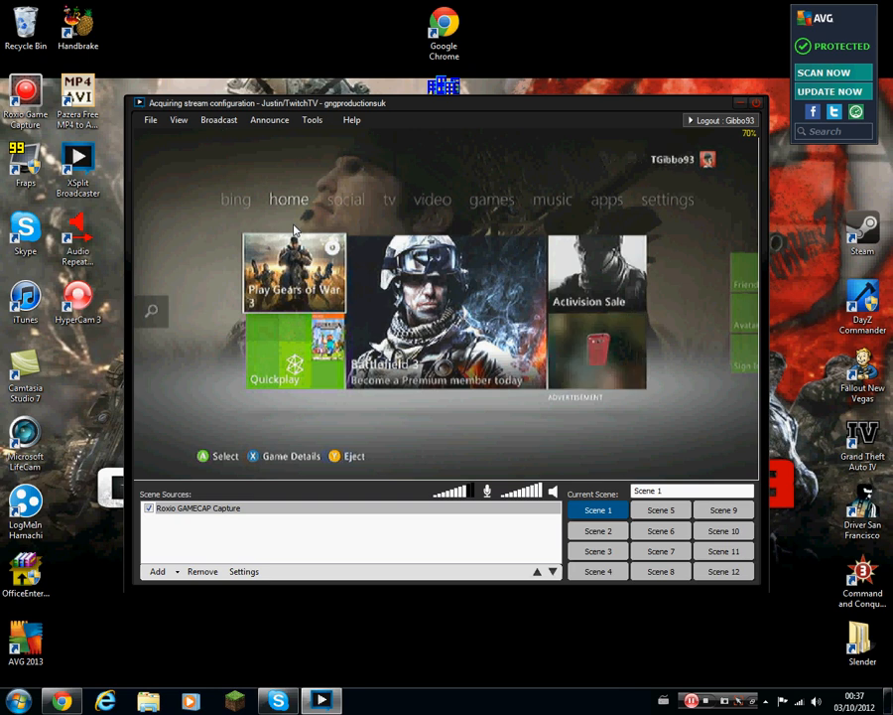
left_click(219, 119)
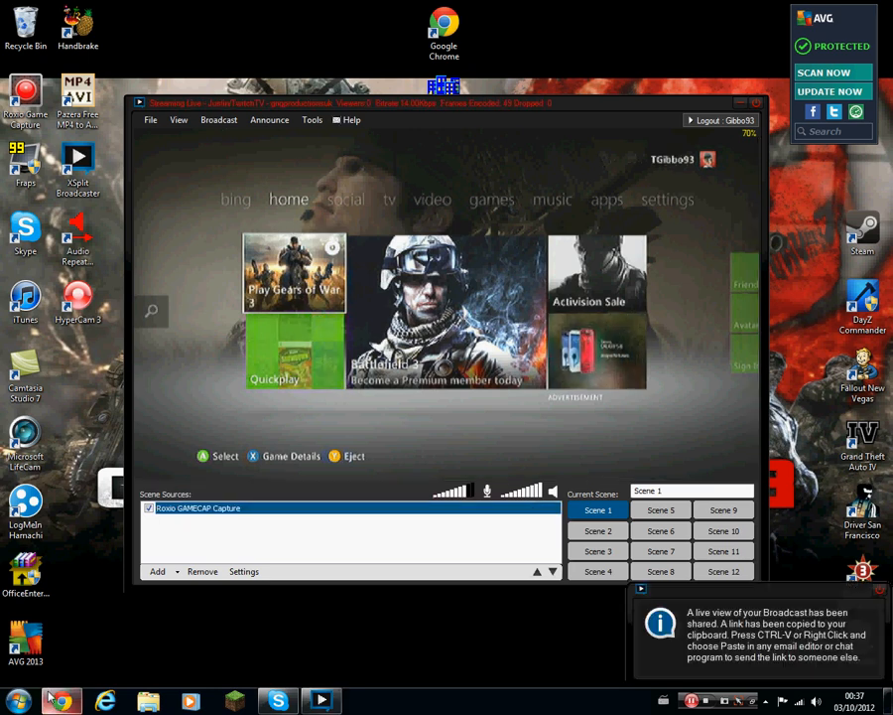
left_click(61, 702)
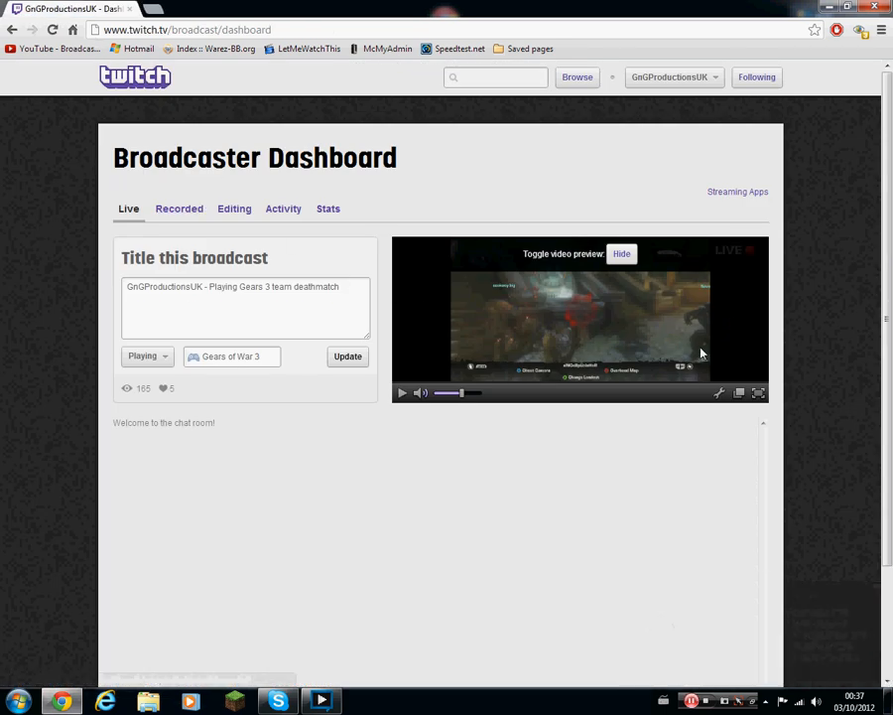
- Go to the public gngproductionsuk channel page and watch the live stream full screen
left_click(673, 76)
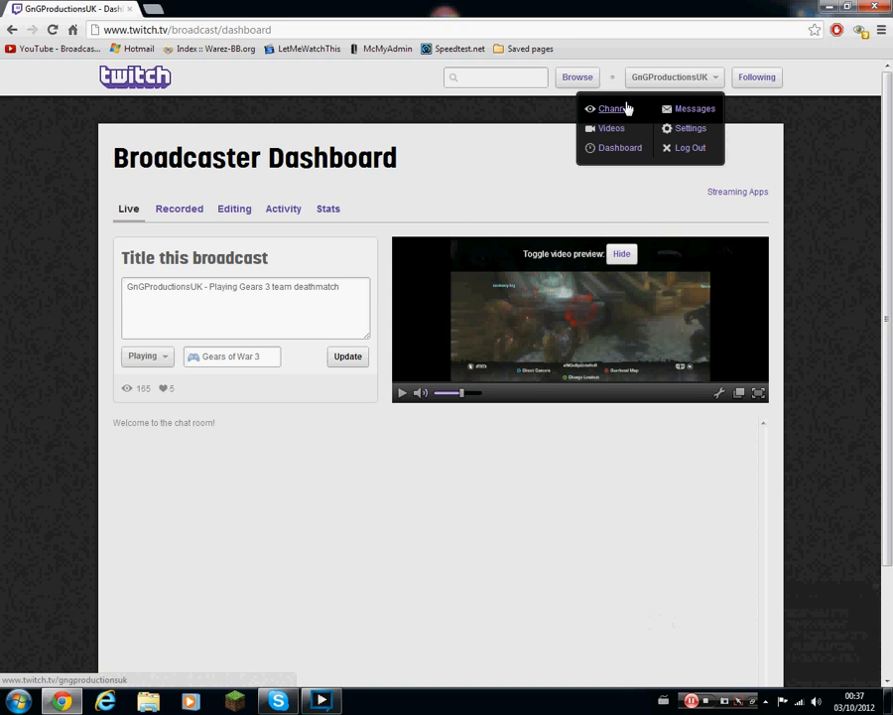
left_click(612, 109)
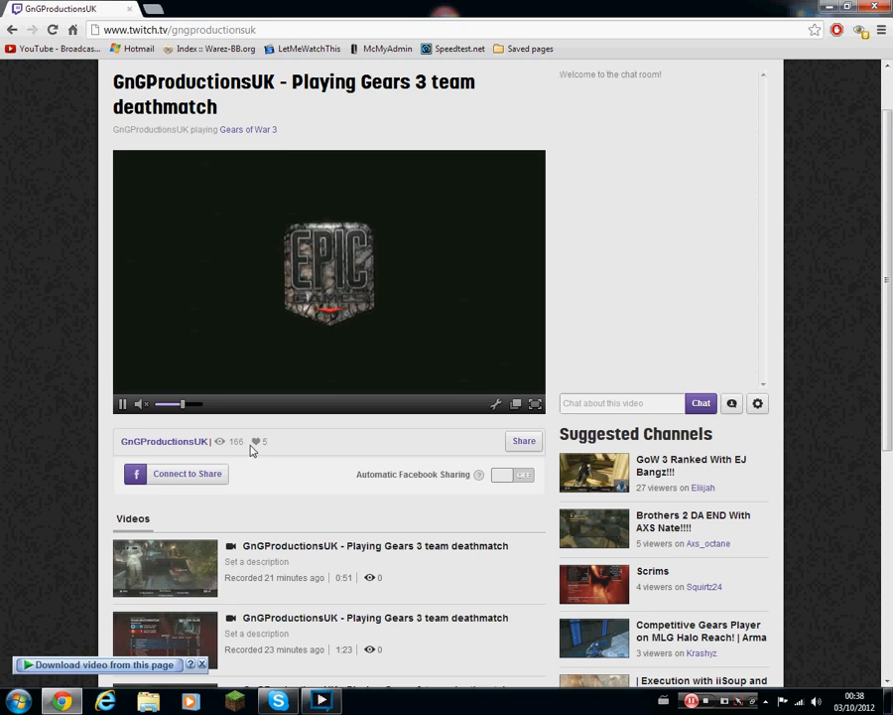
mouse_move(516, 404)
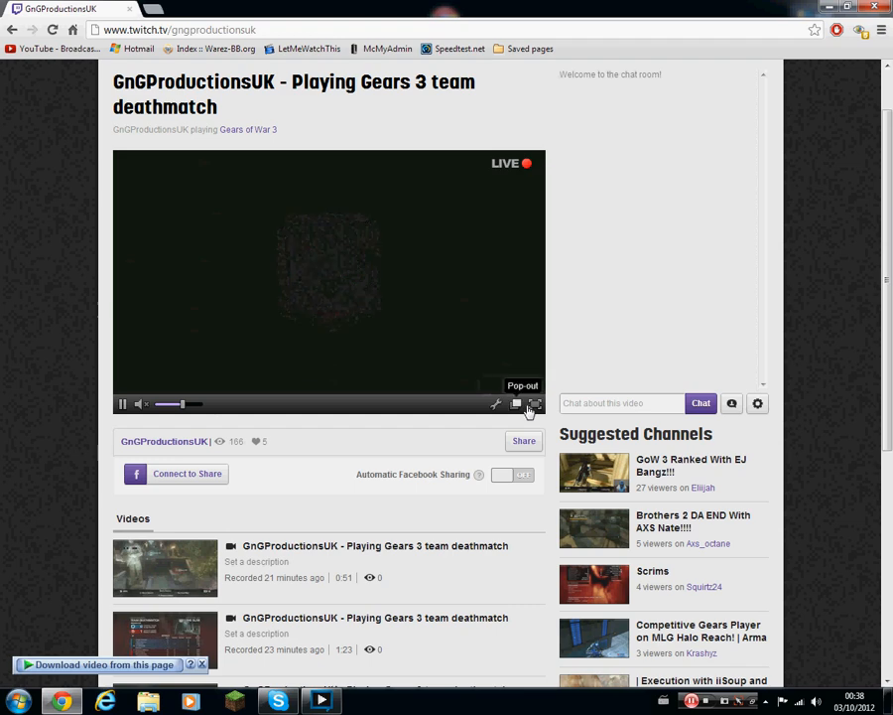
left_click(535, 404)
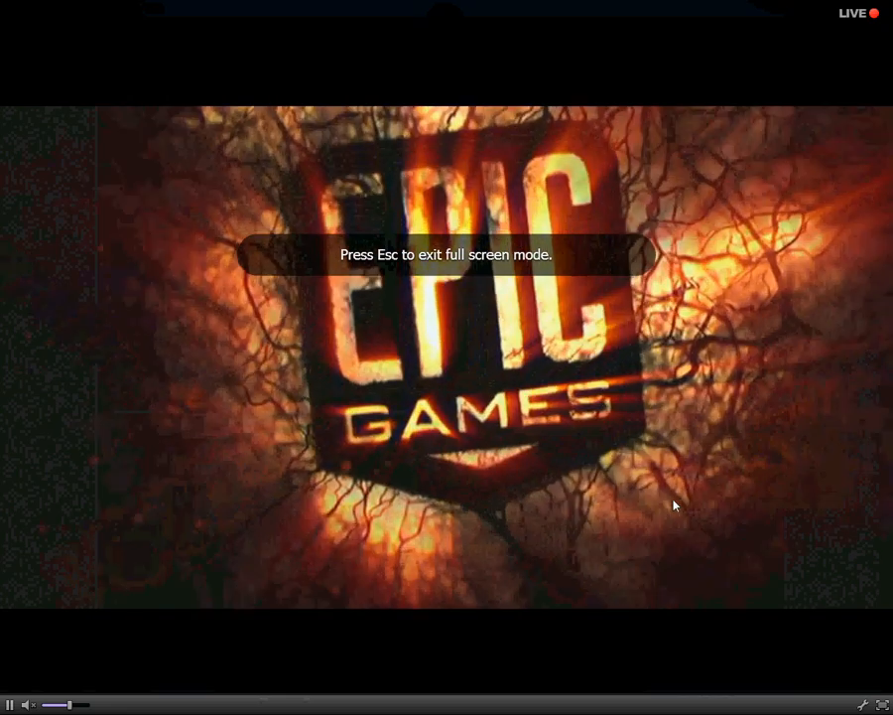